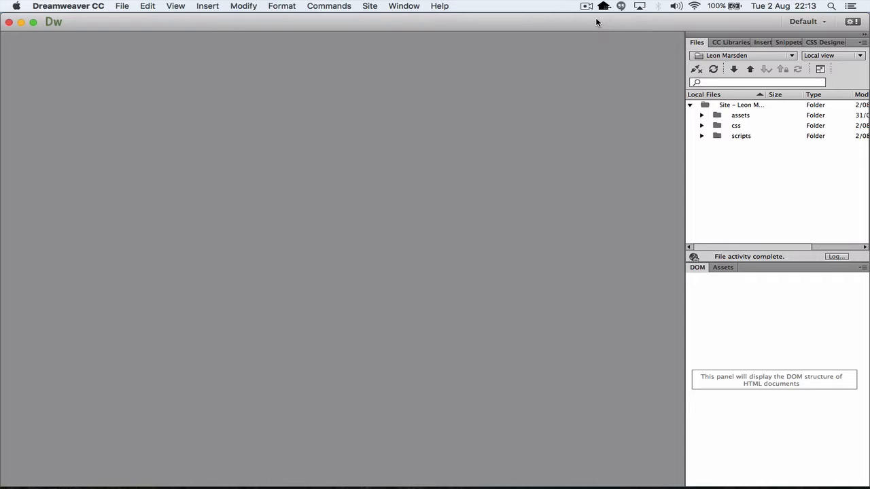
mouse_move(329, 6)
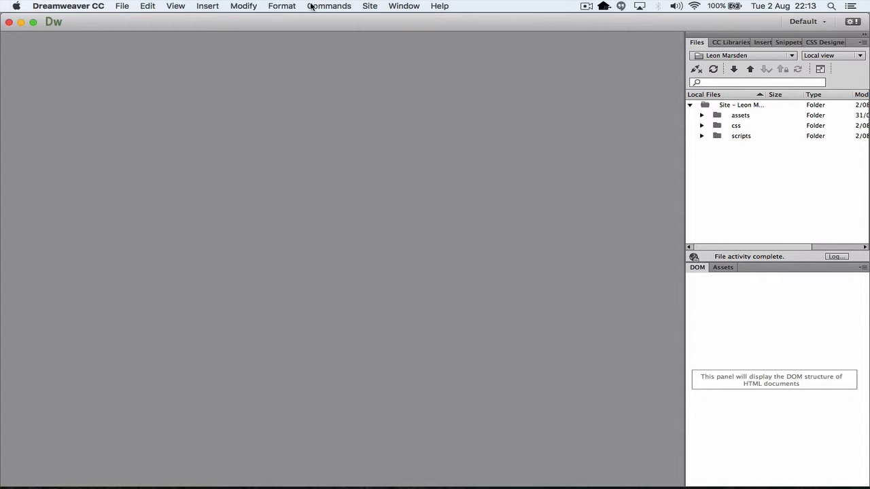
- Create a new HTML document with the title 'Password Checker'
left_click(122, 6)
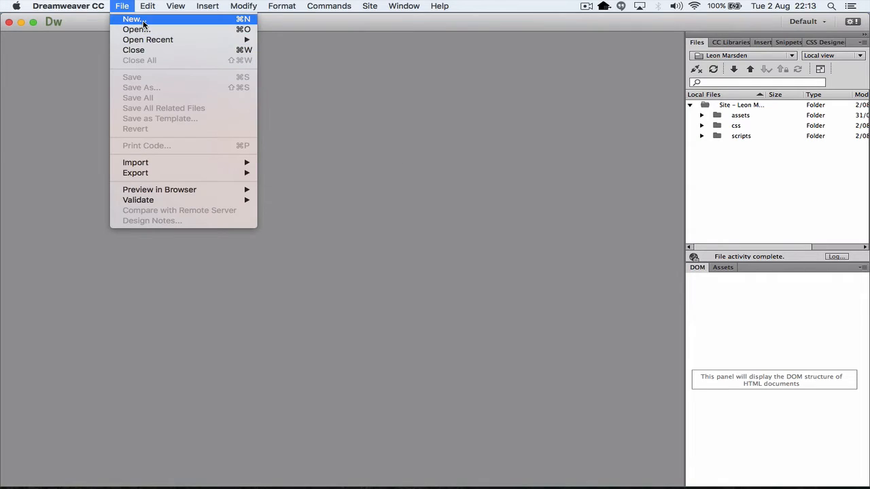
left_click(133, 19)
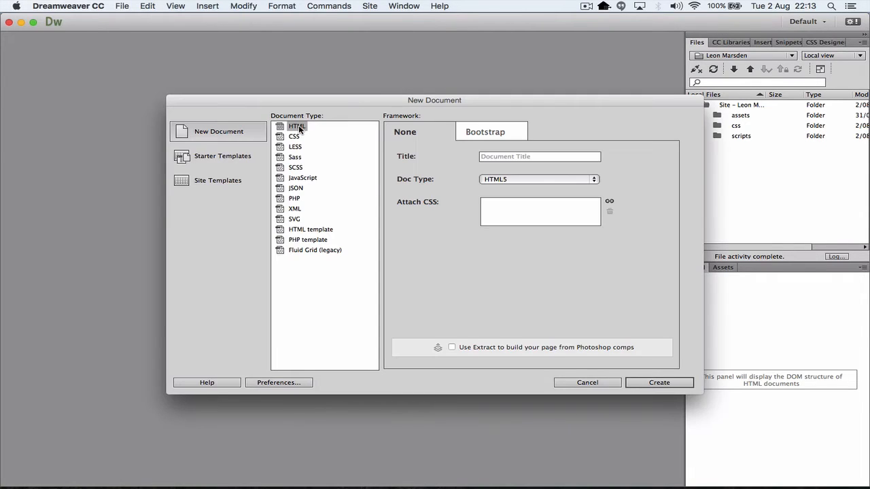
left_click(538, 157)
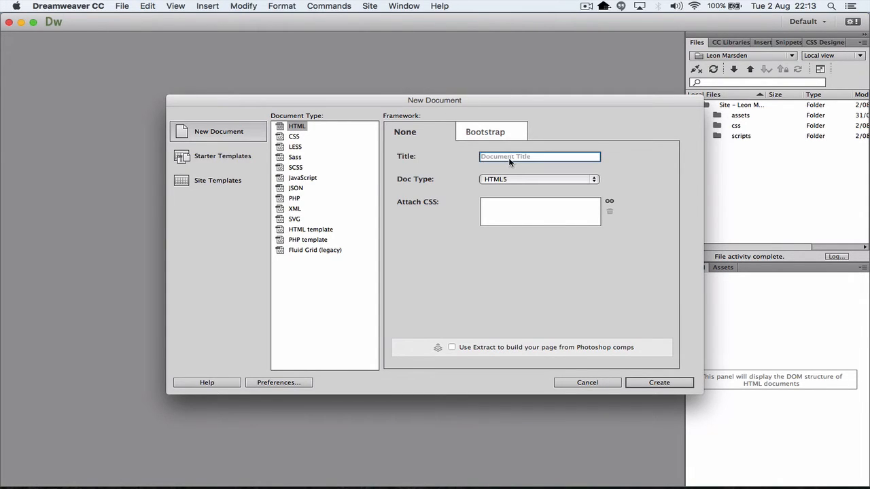
type("Password")
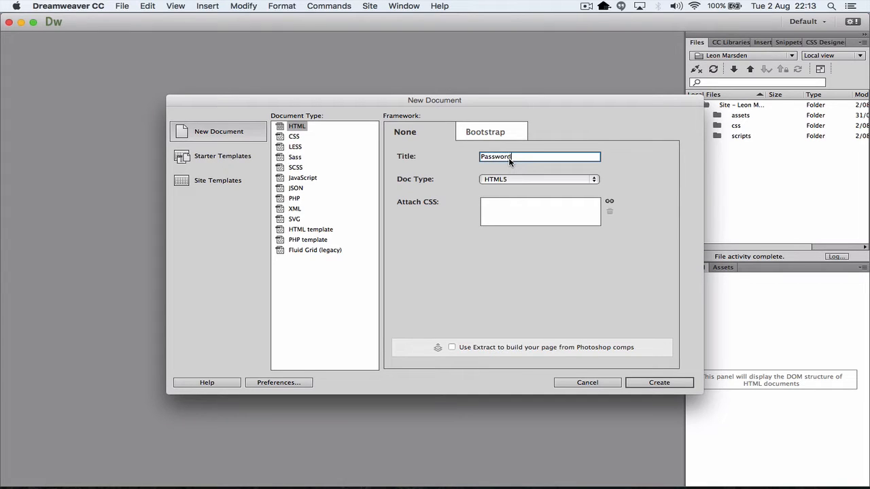
type("Checker")
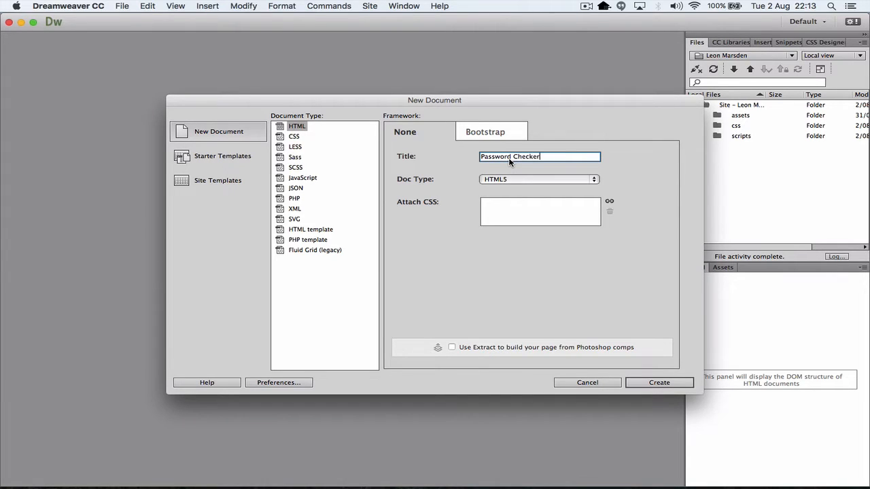
mouse_move(683, 378)
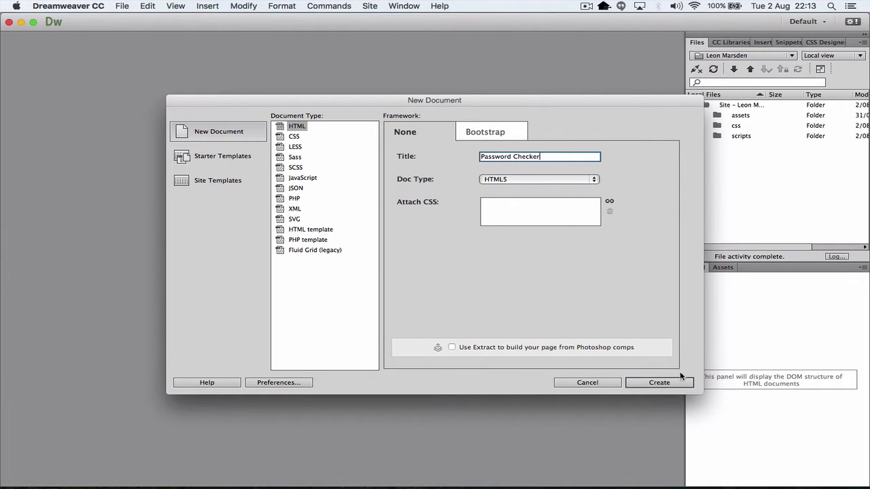
left_click(658, 382)
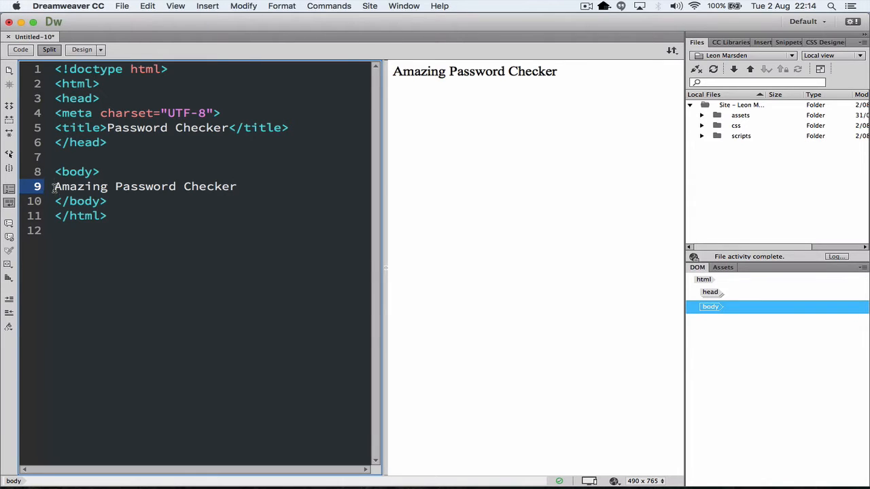
- Wrap 'Amazing Password Checker' in <h1></h1> tags in Code view
type("<h1>")
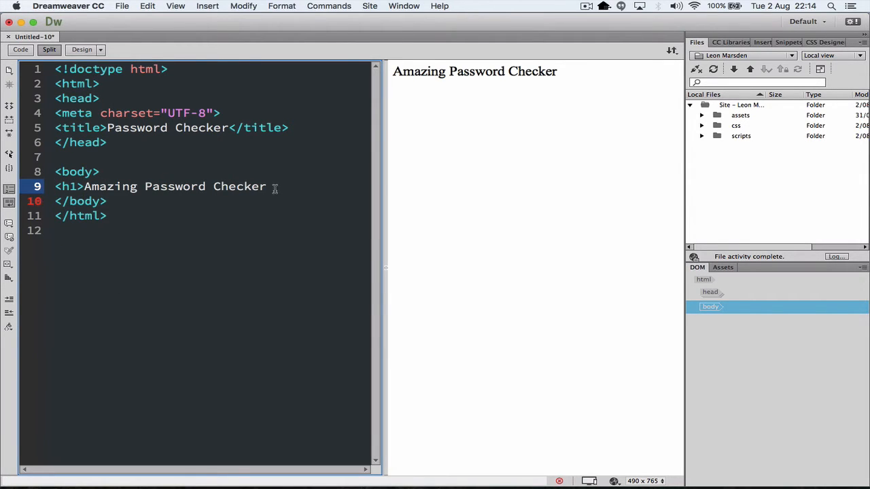
type("</h1>")
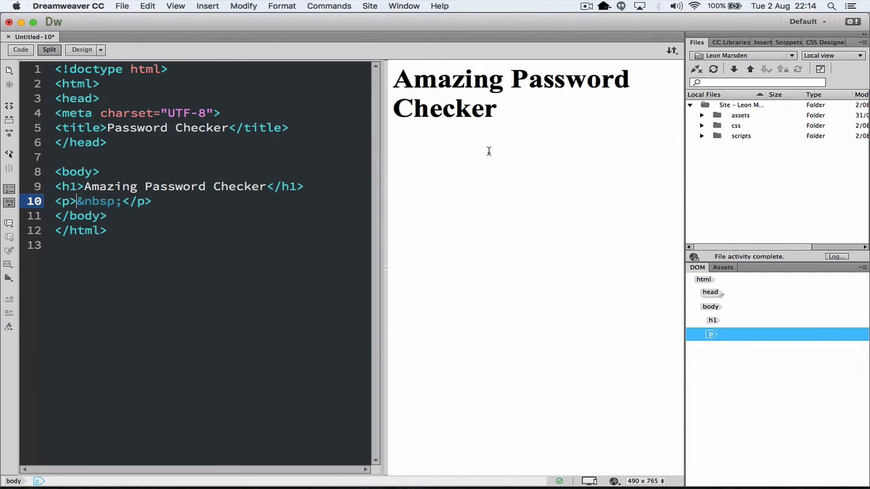
mouse_move(197, 21)
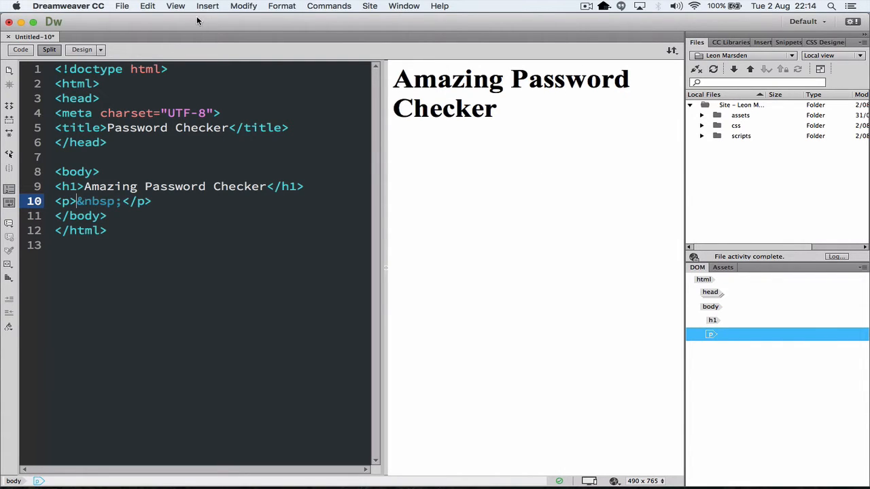
- Insert a 2x2 table with border 1 below the heading and set its width to 400
left_click(207, 6)
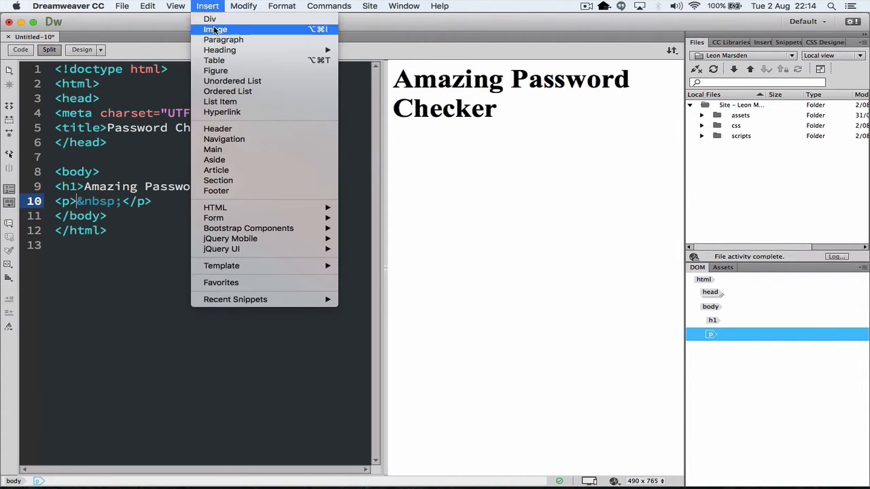
mouse_move(215, 60)
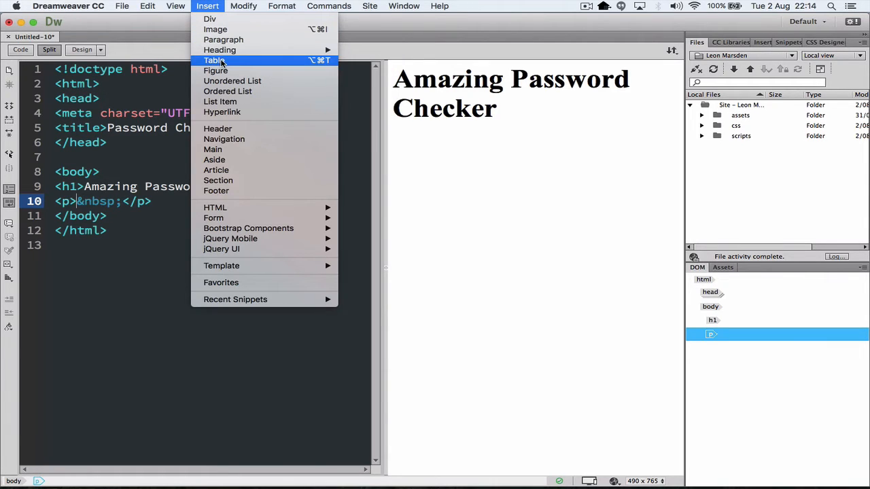
left_click(213, 60)
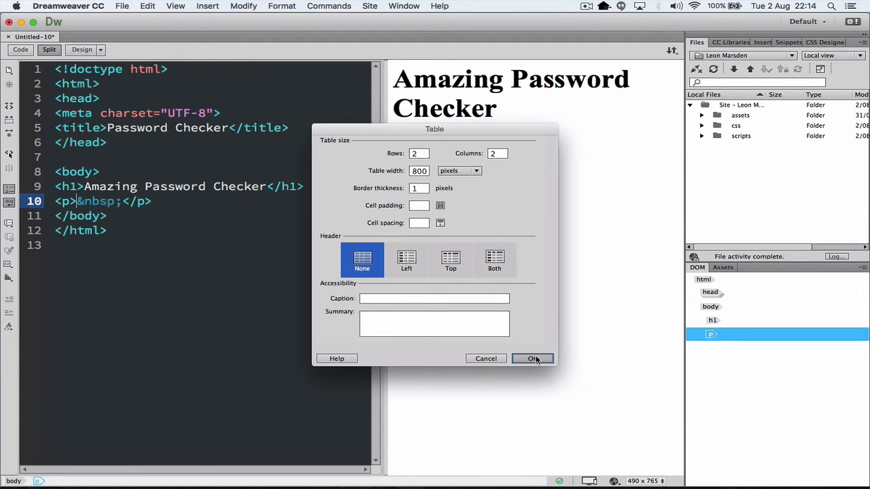
left_click(533, 359)
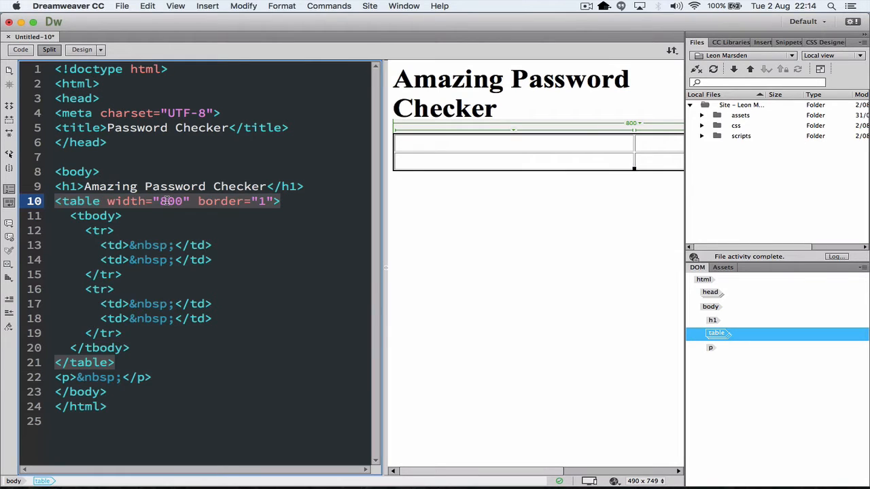
type("400")
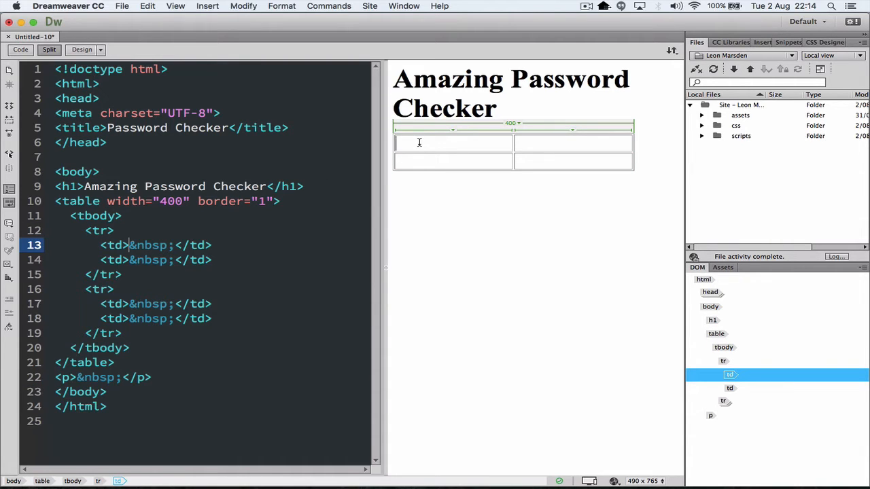
left_click(573, 142)
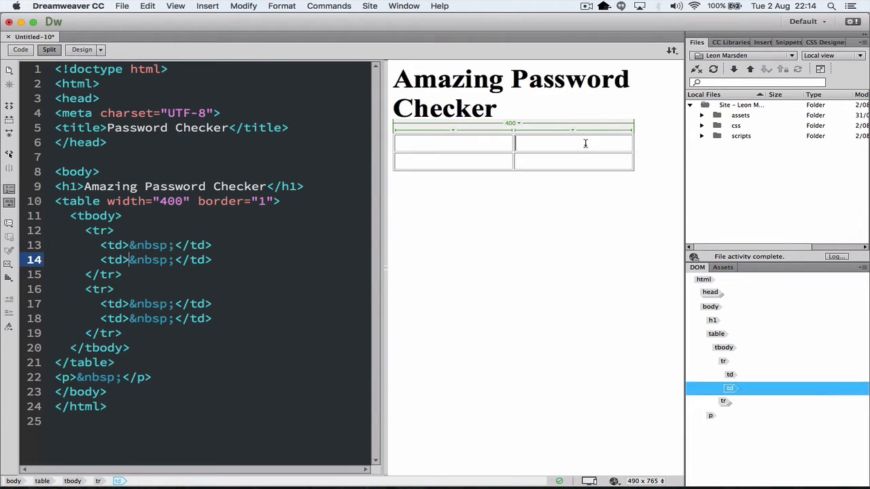
left_click(574, 161)
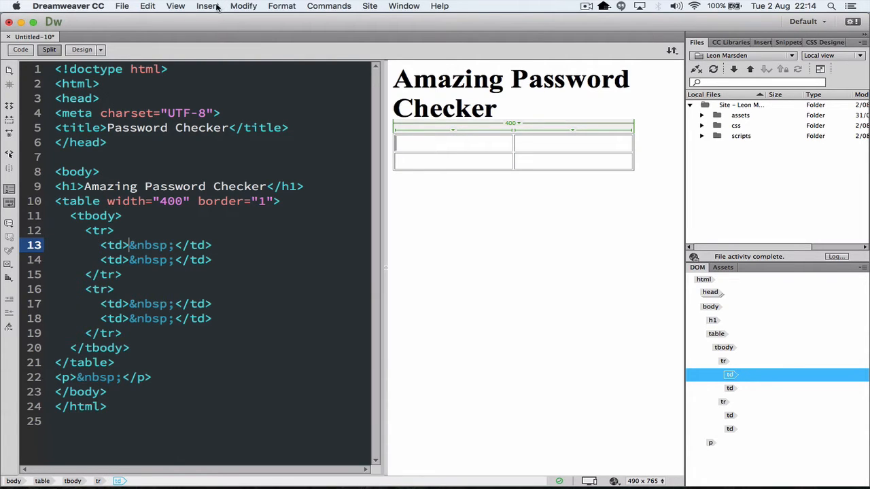
- Insert a text input labelled 'User' into the top-left table cell
left_click(206, 5)
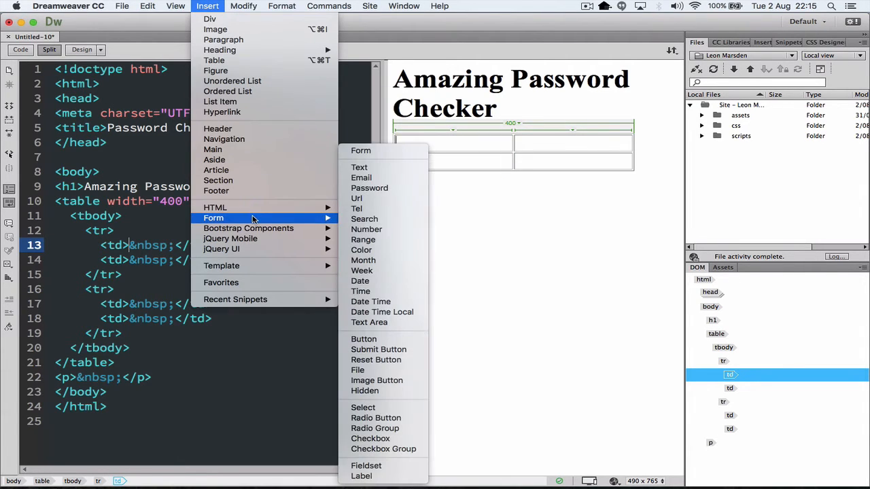
mouse_move(359, 167)
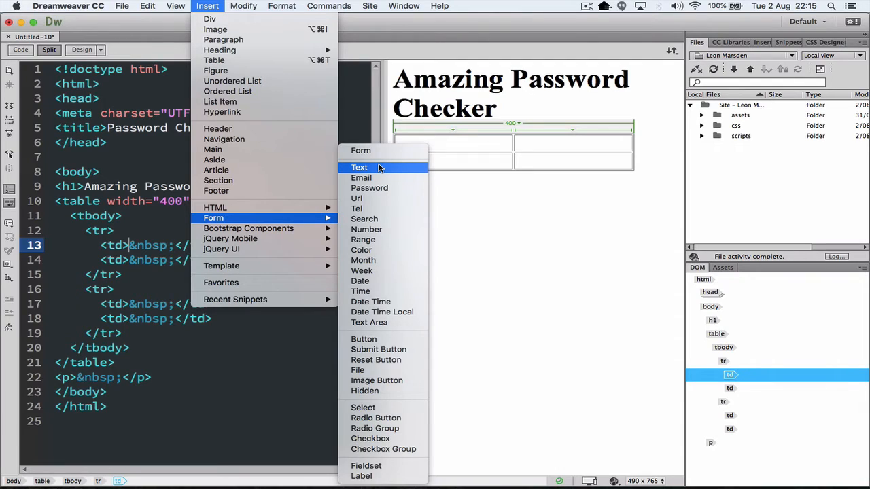
mouse_move(370, 322)
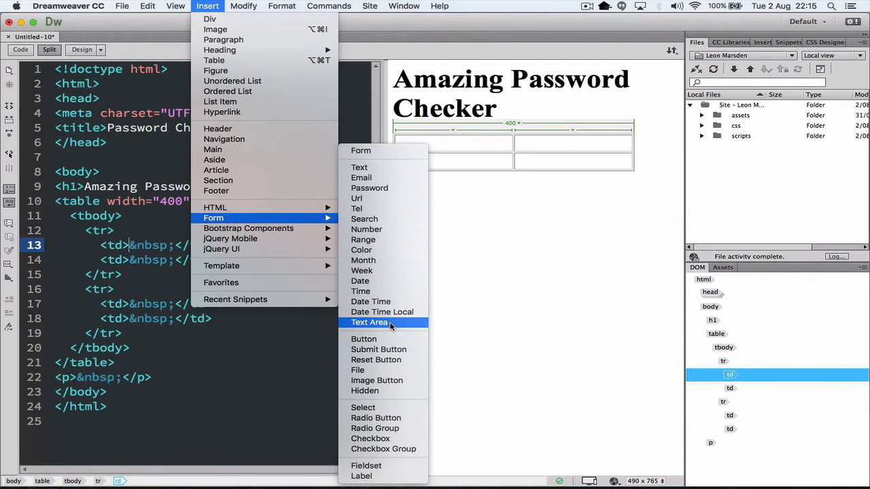
mouse_move(383, 449)
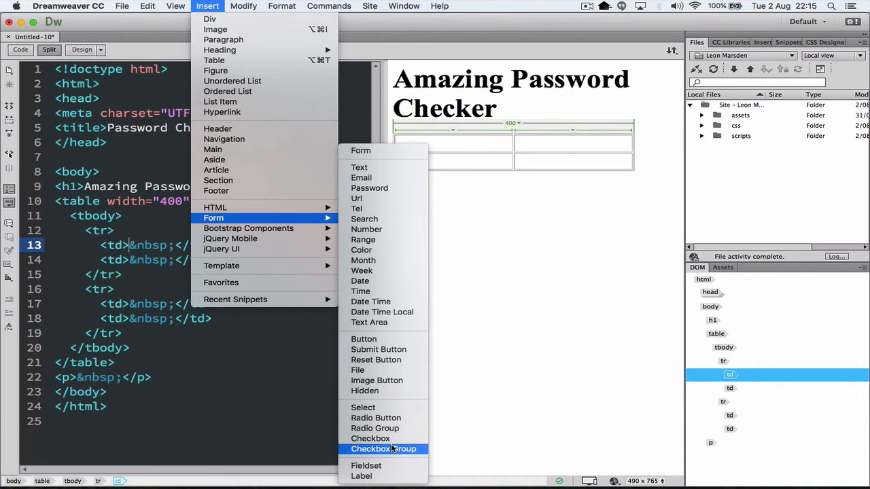
mouse_move(359, 167)
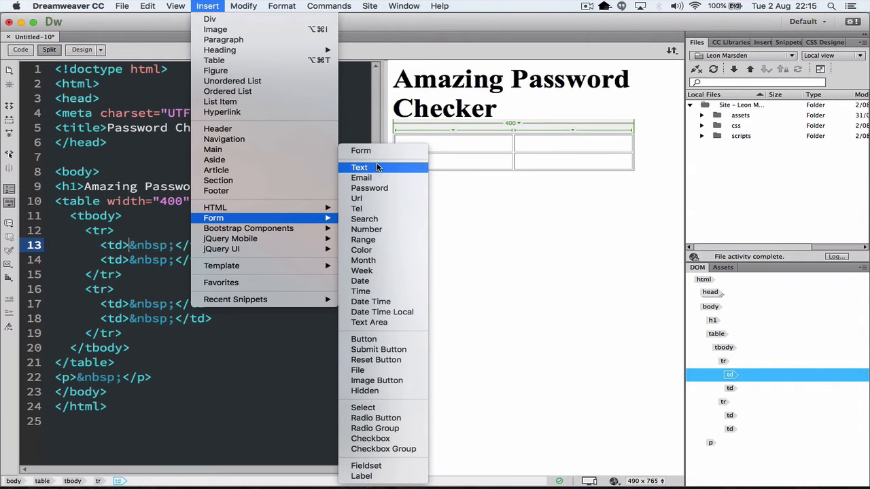
left_click(359, 167)
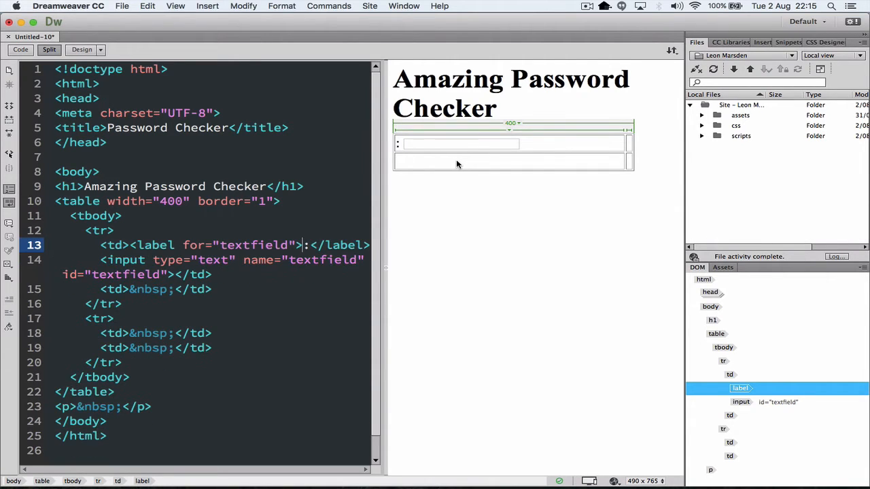
type("User")
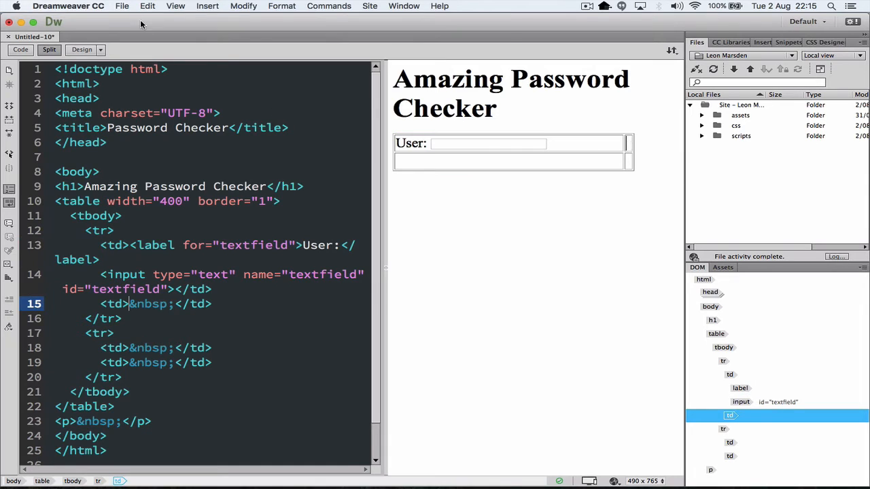
- Insert a password field labelled 'Password' into the top-right table cell
left_click(207, 6)
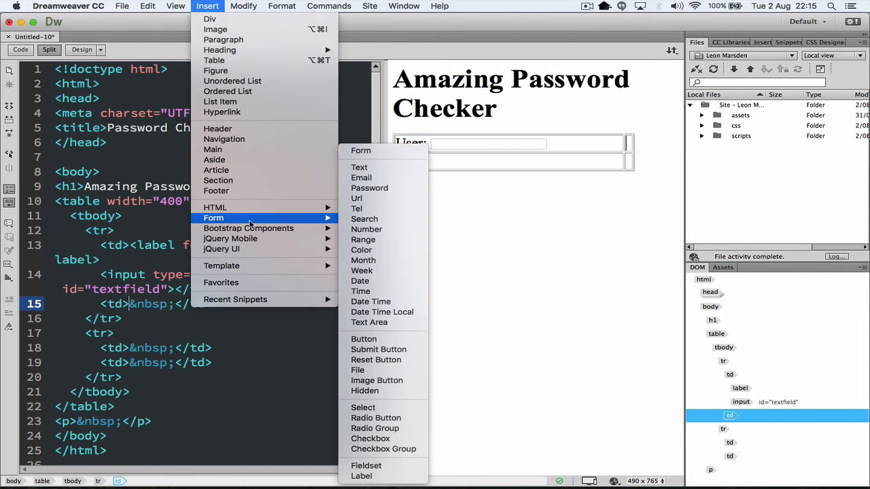
mouse_move(364, 219)
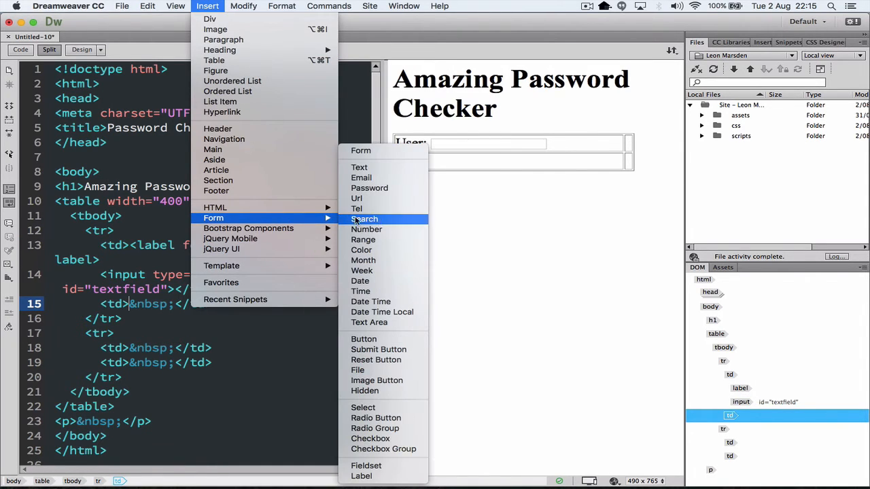
mouse_move(370, 188)
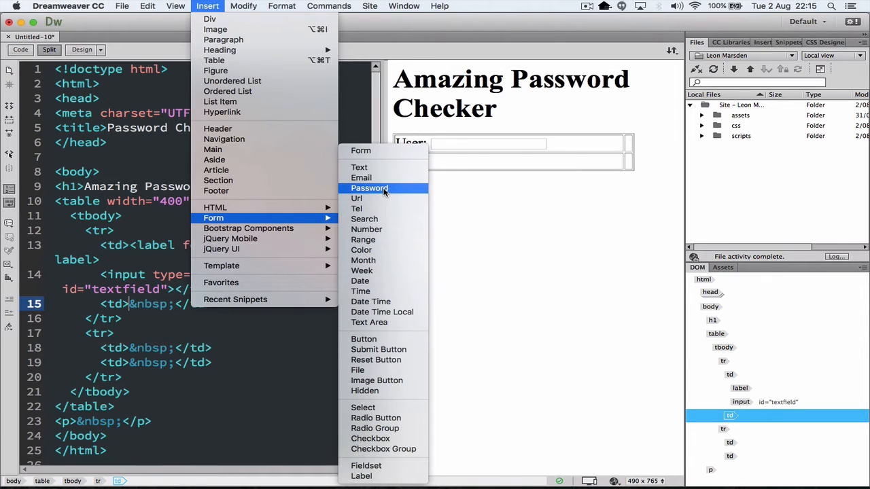
left_click(370, 187)
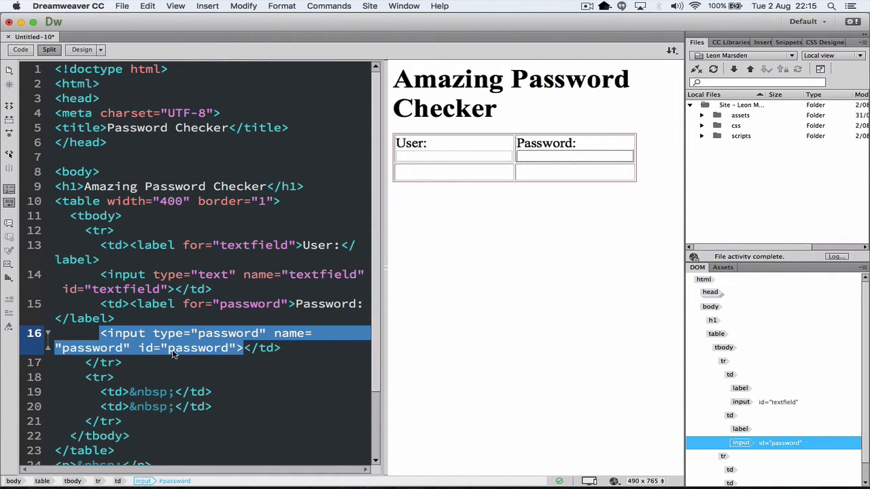
mouse_move(196, 348)
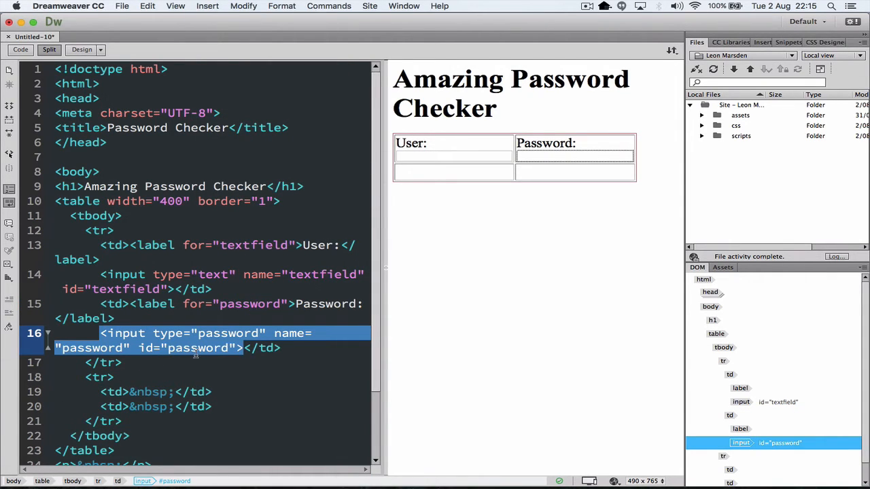
mouse_move(527, 207)
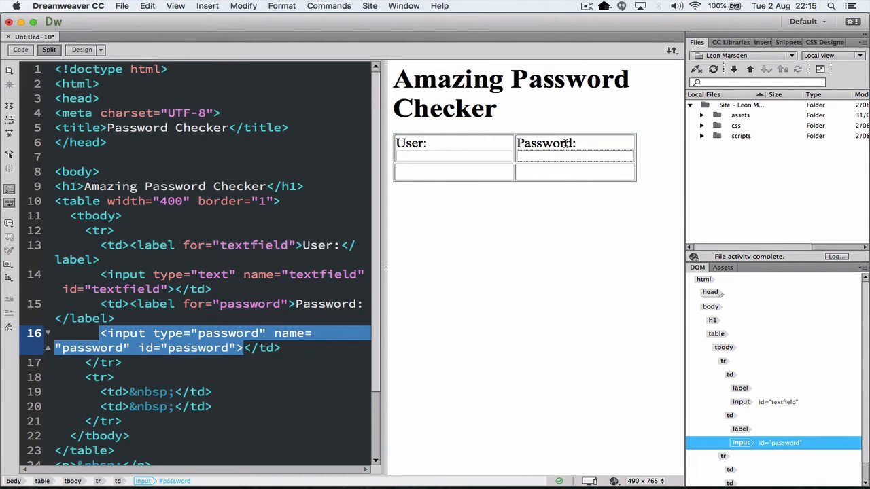
mouse_move(682, 166)
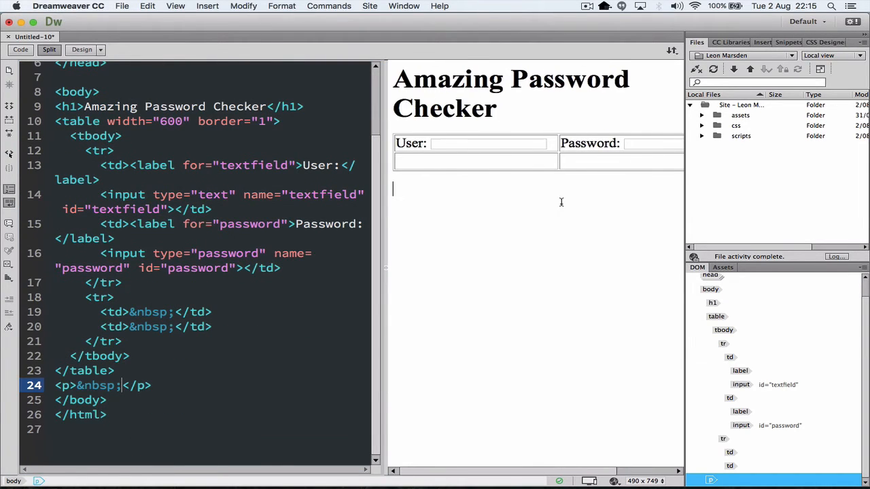
mouse_move(612, 152)
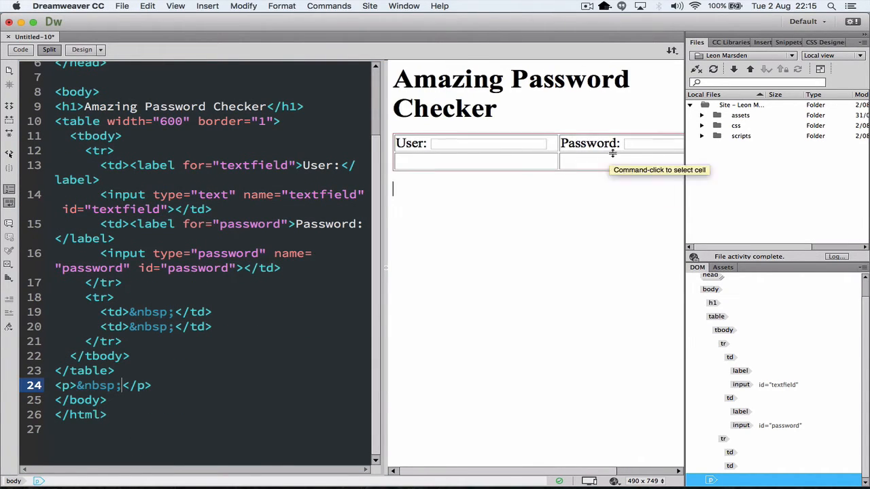
mouse_move(129, 6)
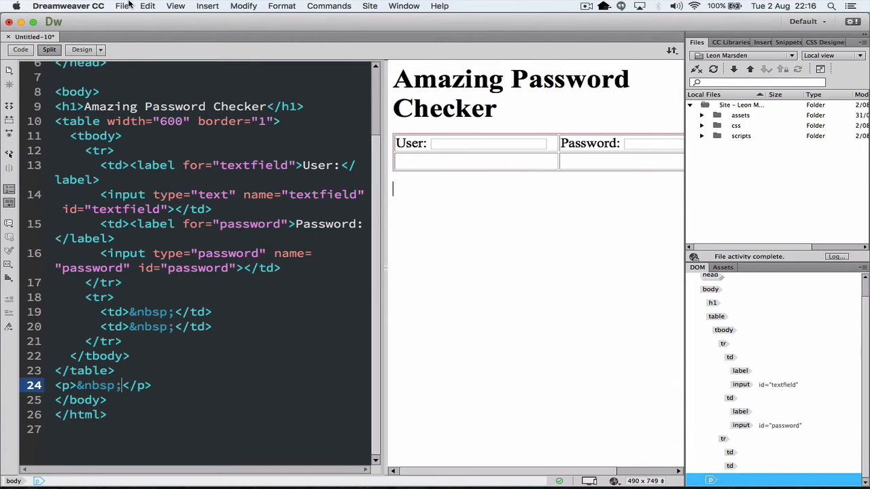
- Save the page as index.html in the site folder
left_click(122, 5)
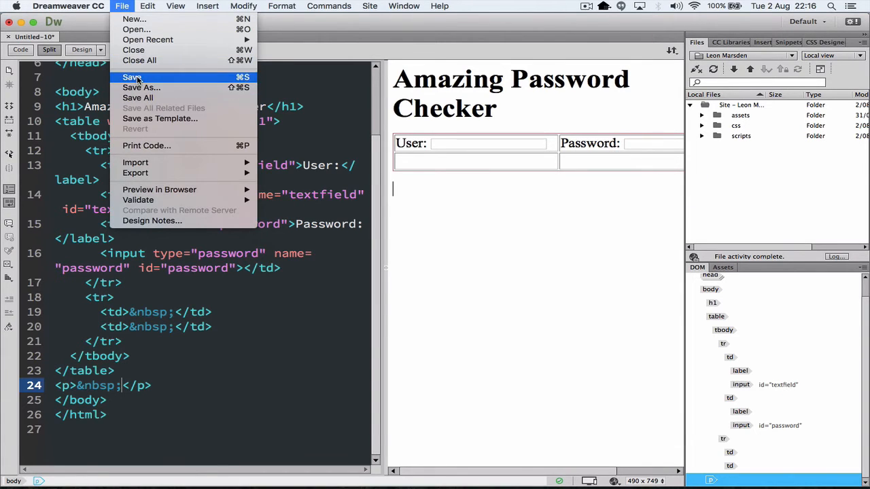
left_click(142, 87)
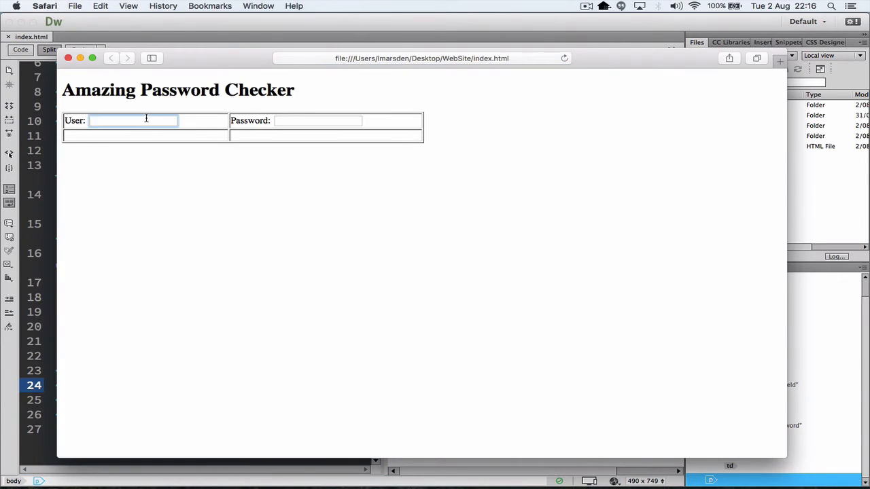
- Test the Safari preview with user 'Leon' and a masked password, then close the browser
type("Leon")
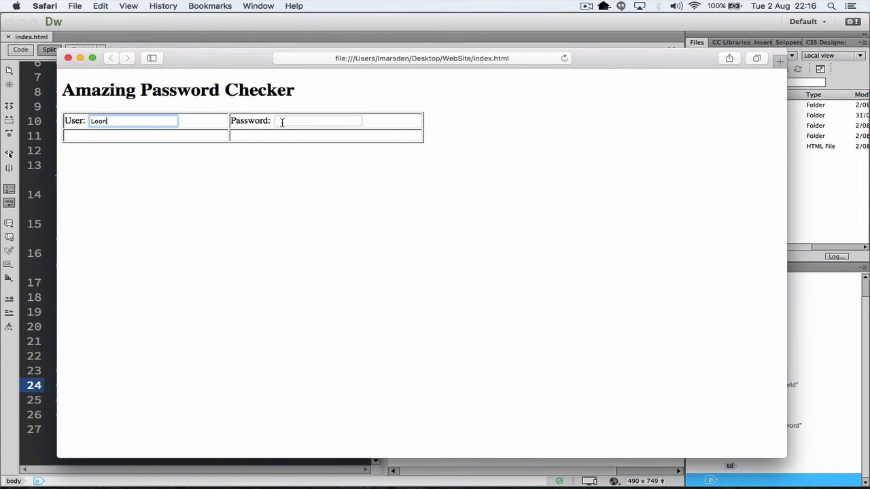
type("••••••••••••")
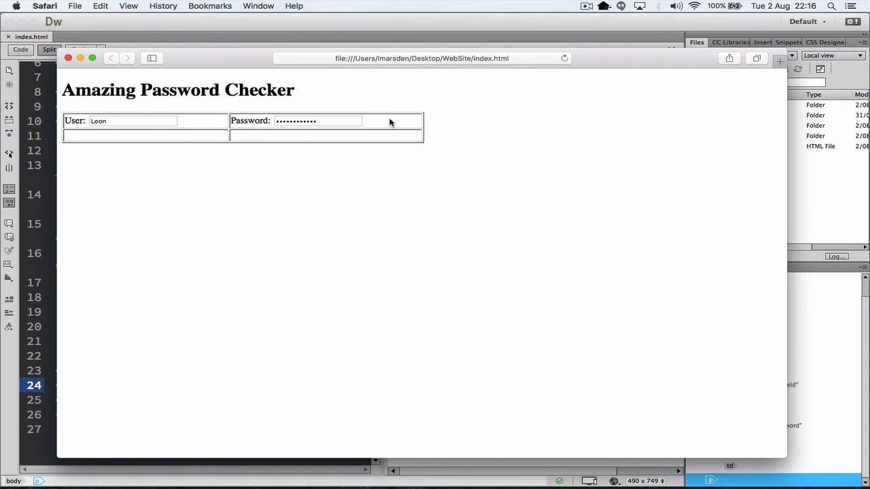
left_click(49, 49)
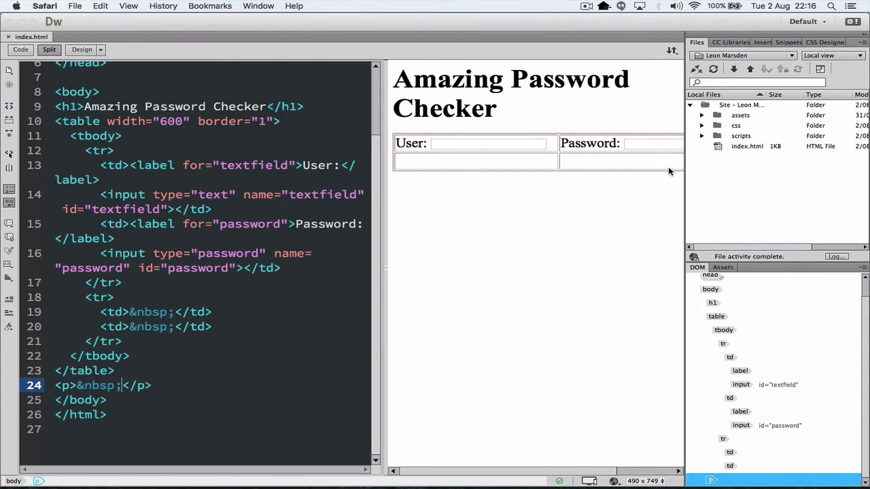
- Insert a Submit button into the bottom-right table cell
left_click(605, 161)
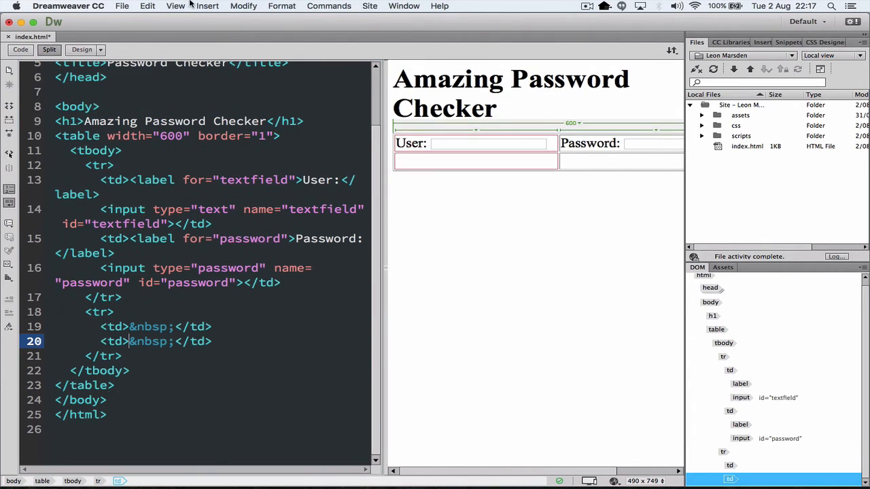
left_click(207, 5)
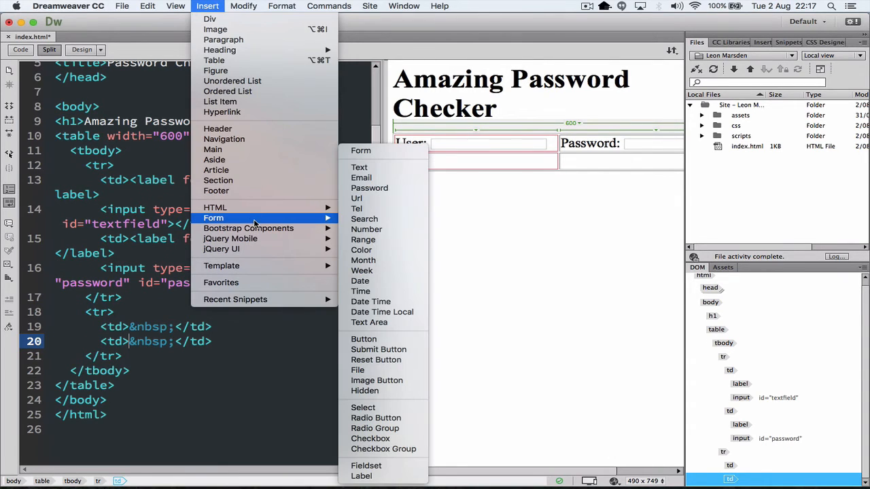
mouse_move(364, 340)
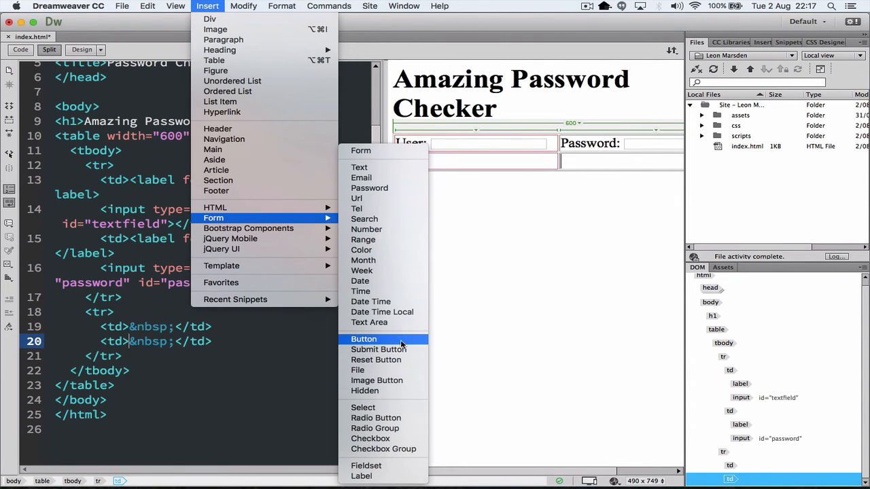
mouse_move(378, 349)
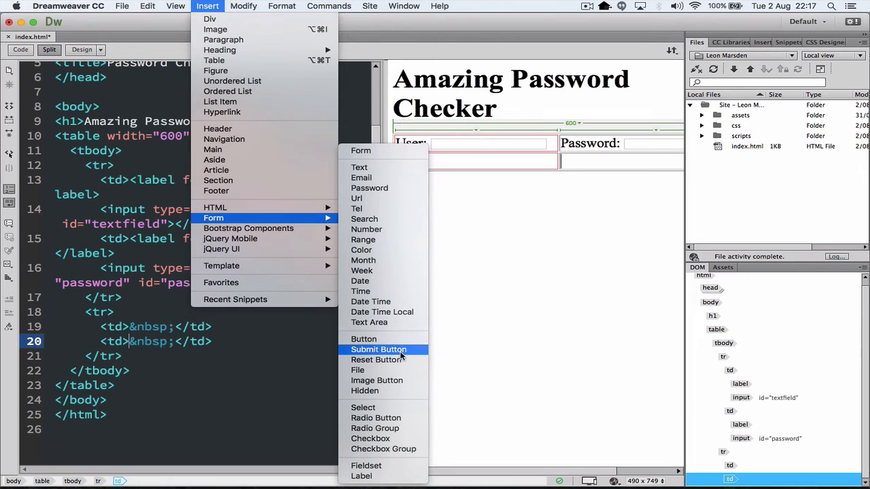
mouse_move(358, 370)
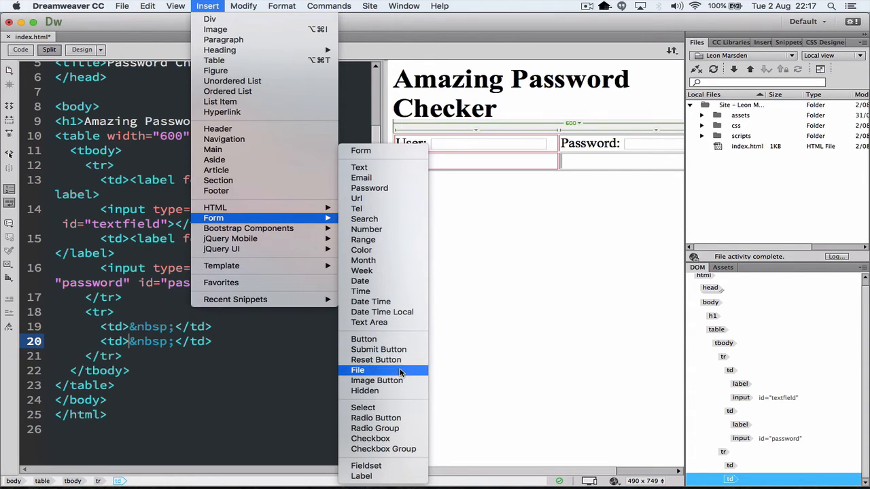
mouse_move(378, 350)
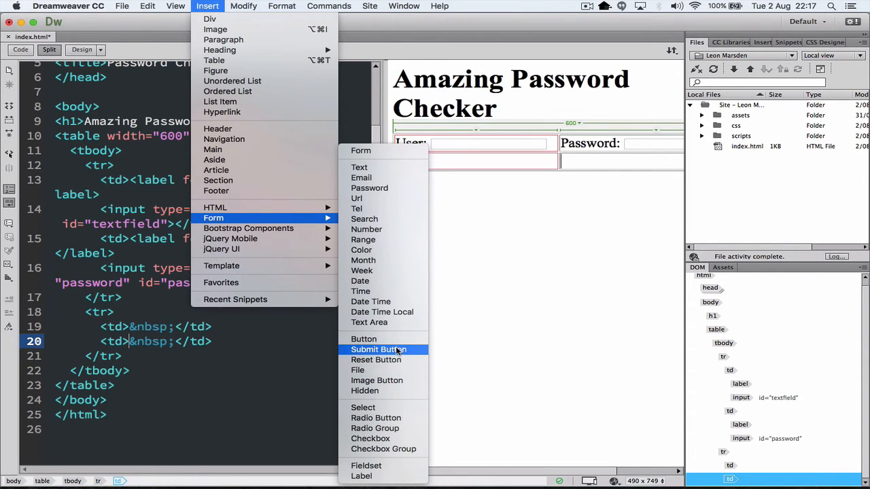
mouse_move(364, 339)
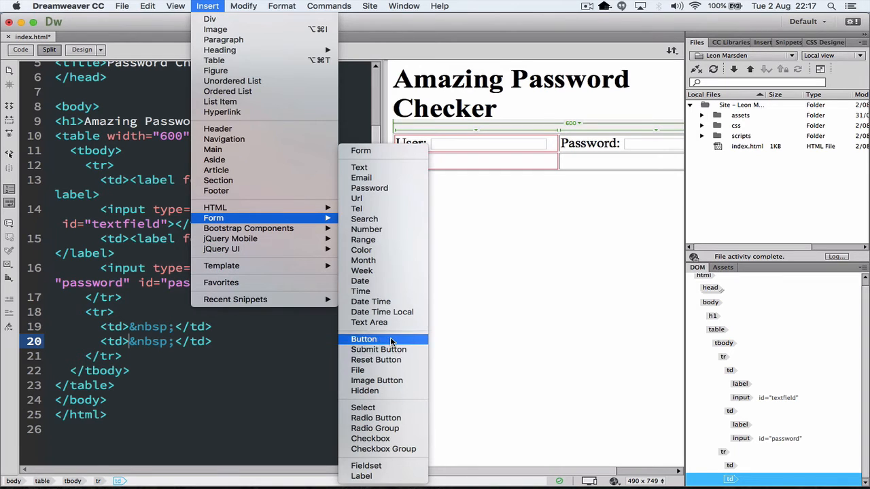
left_click(378, 349)
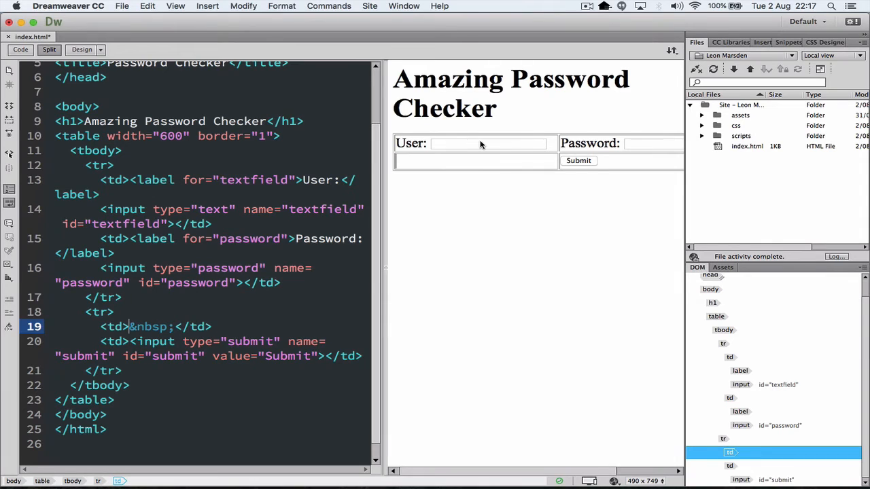
mouse_move(482, 162)
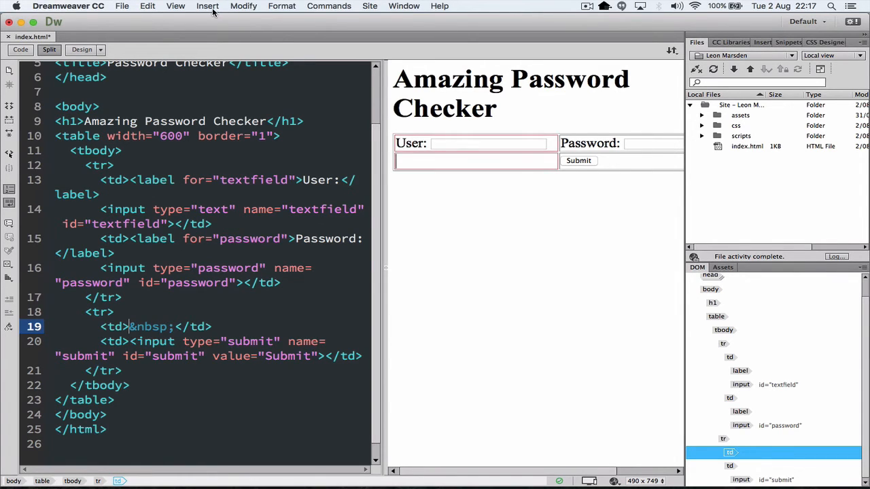
- Insert radio buttons into the bottom-left cell and label the first one 'Student'
left_click(207, 5)
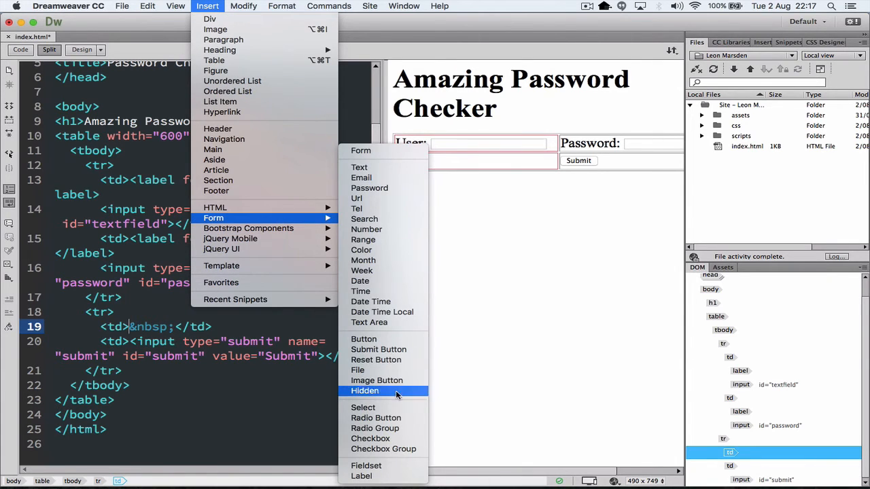
mouse_move(375, 419)
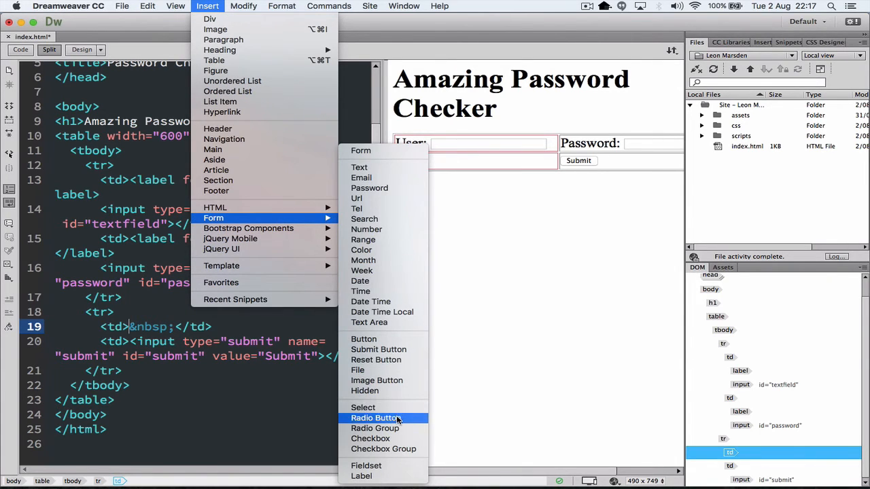
left_click(376, 419)
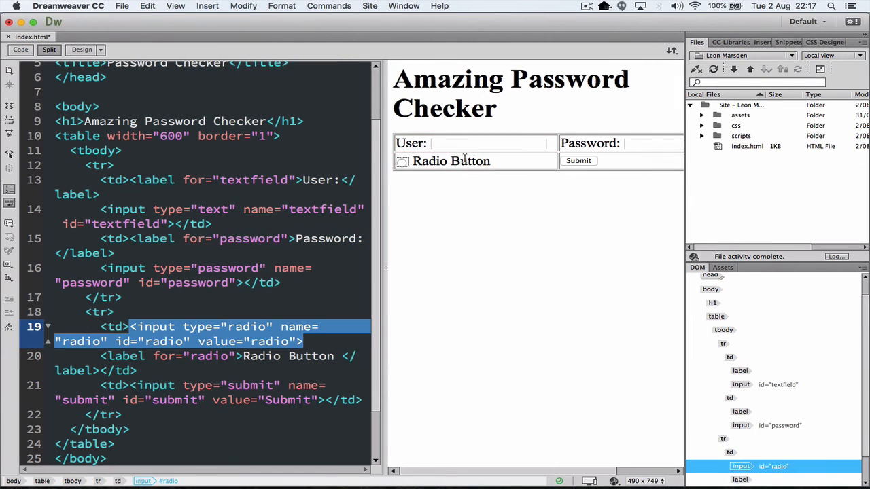
mouse_move(498, 160)
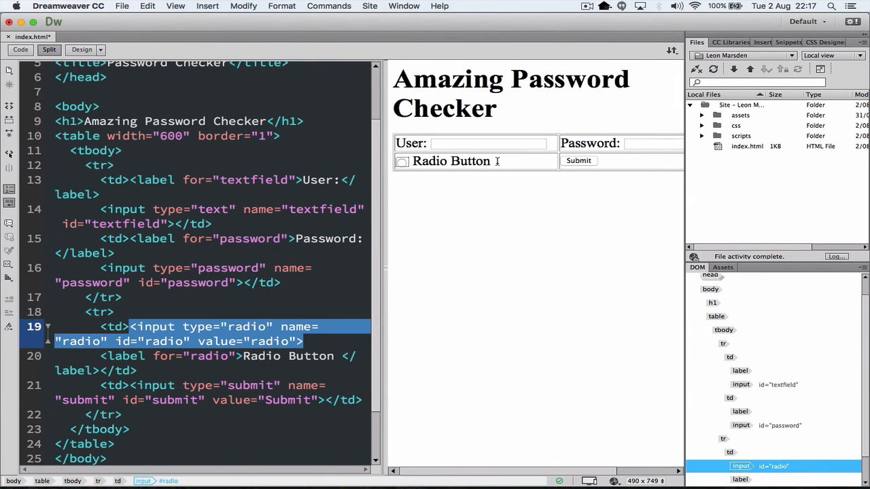
left_click(452, 160)
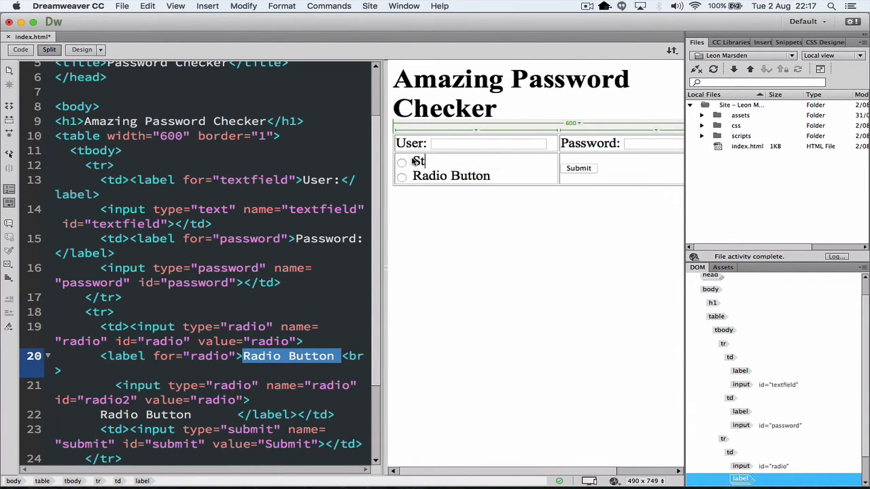
type("Student")
left_click(452, 176)
type("Staff")
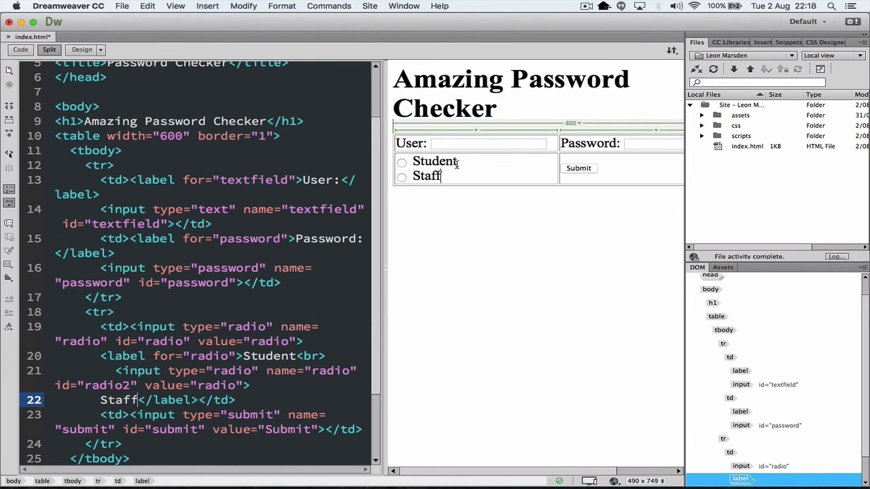
mouse_move(588, 171)
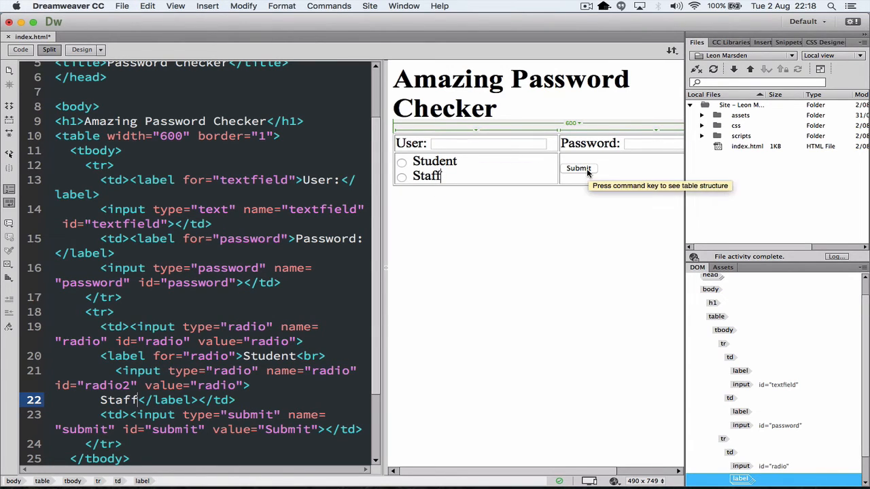
mouse_move(502, 164)
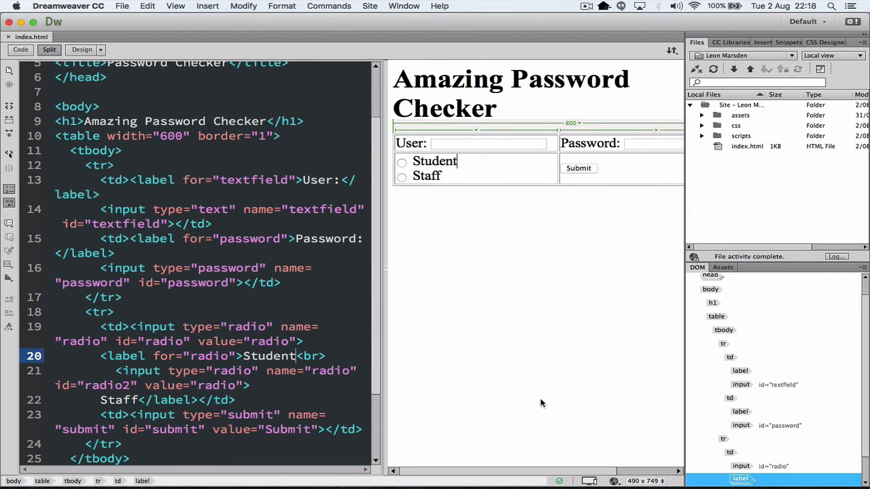
- Preview in Safari, enter user 'Leon', choose Staff, then switch to Student
left_click(589, 481)
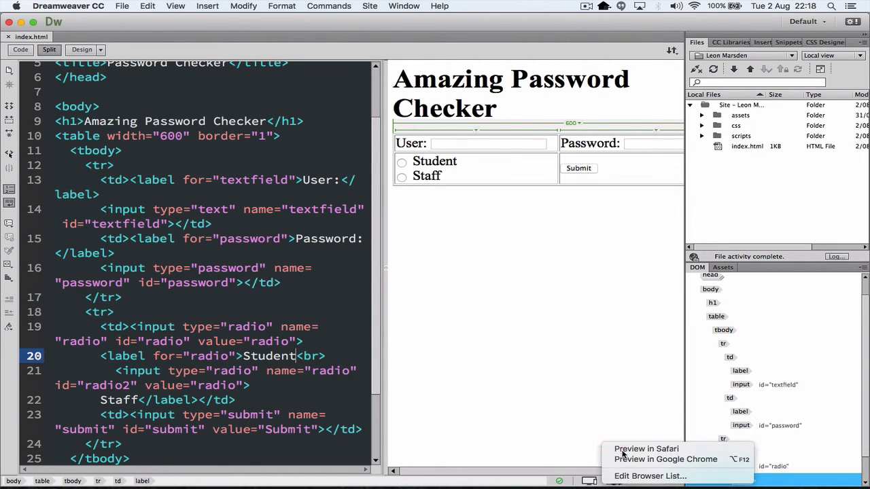
left_click(647, 449)
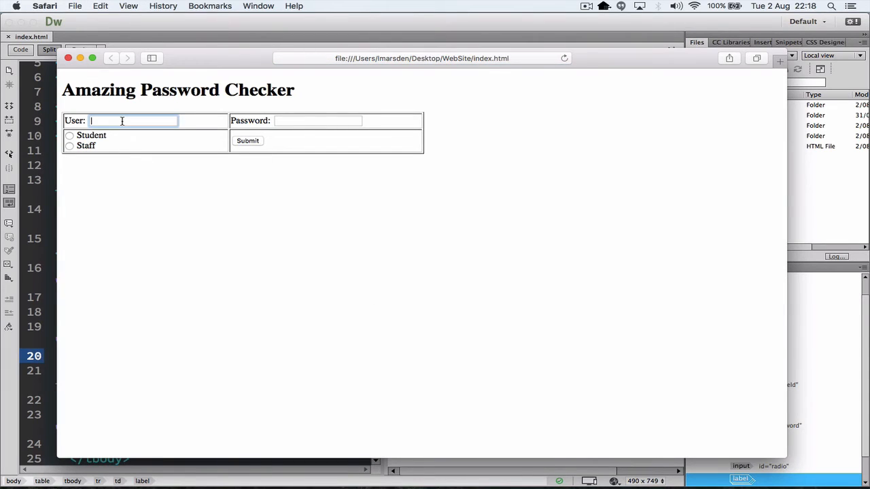
type("Leon")
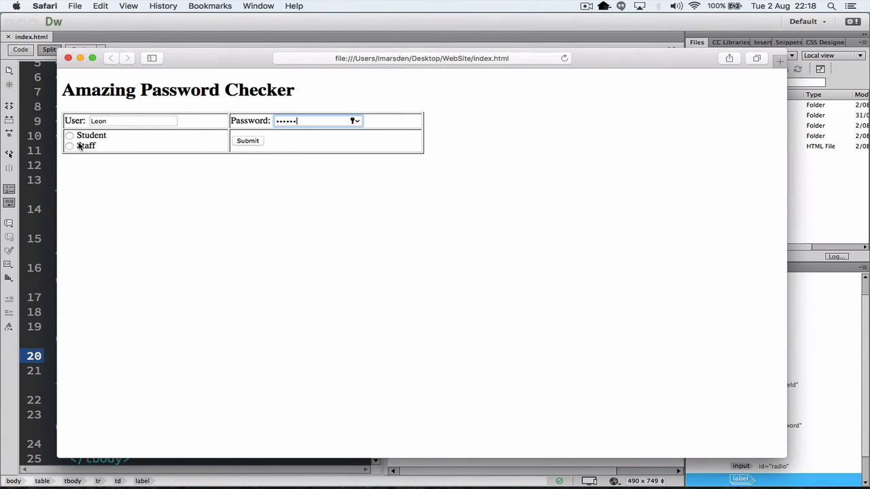
left_click(70, 146)
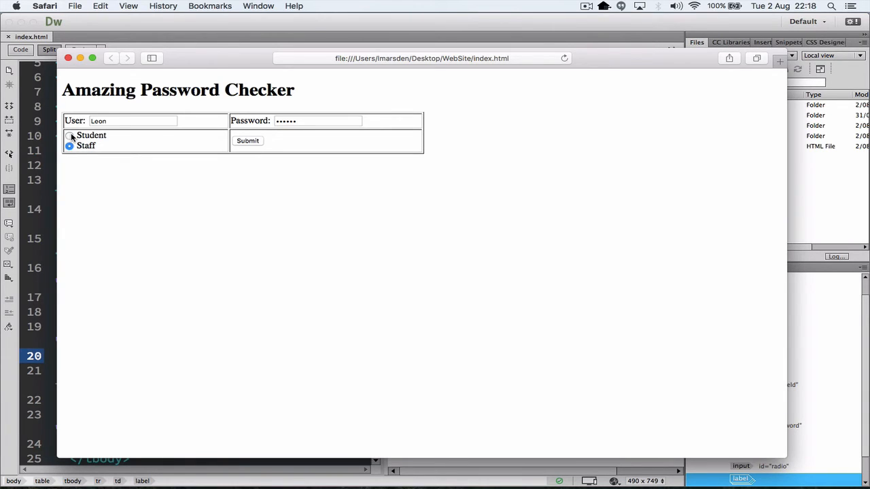
left_click(69, 136)
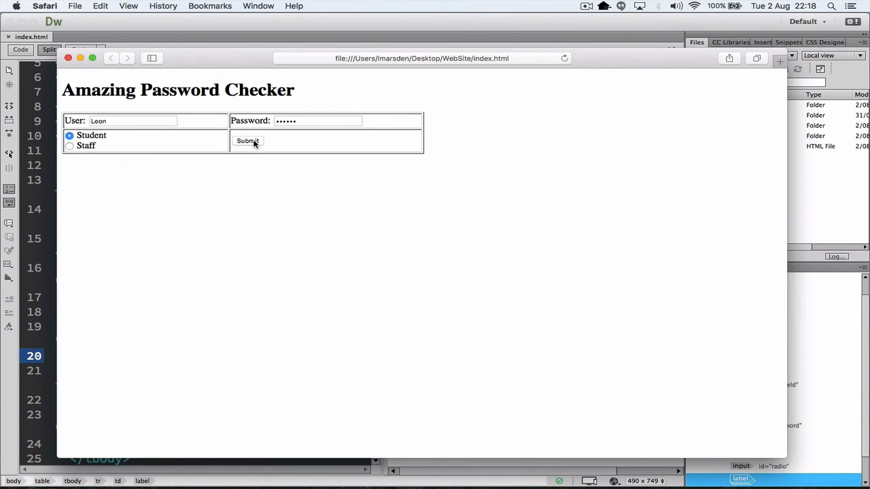
mouse_move(283, 107)
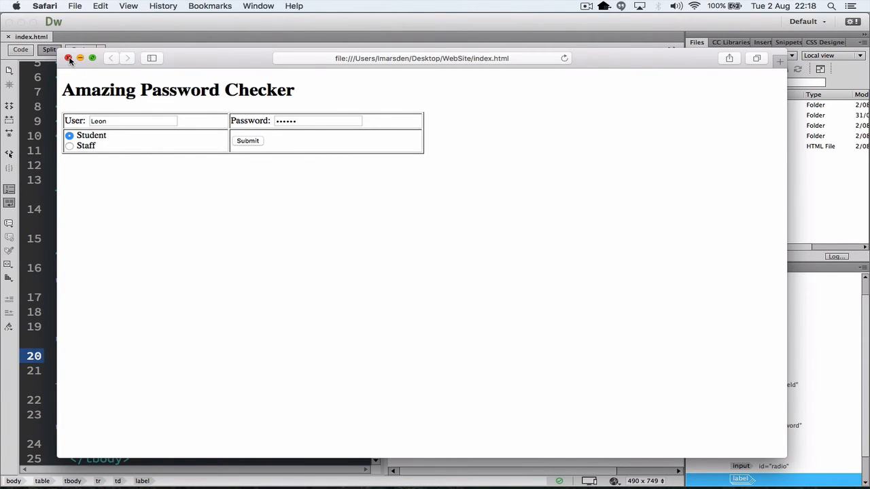
- Leave the Safari preview and return to Code view in Dreamweaver
left_click(68, 57)
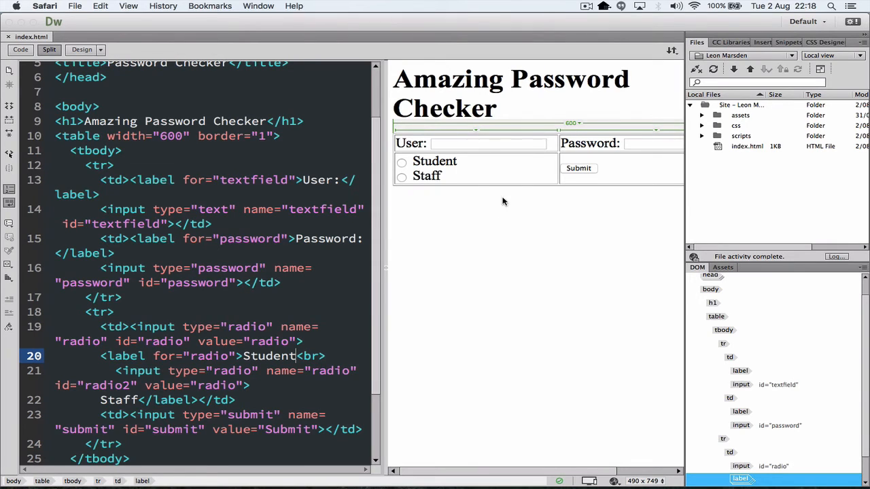
mouse_move(523, 165)
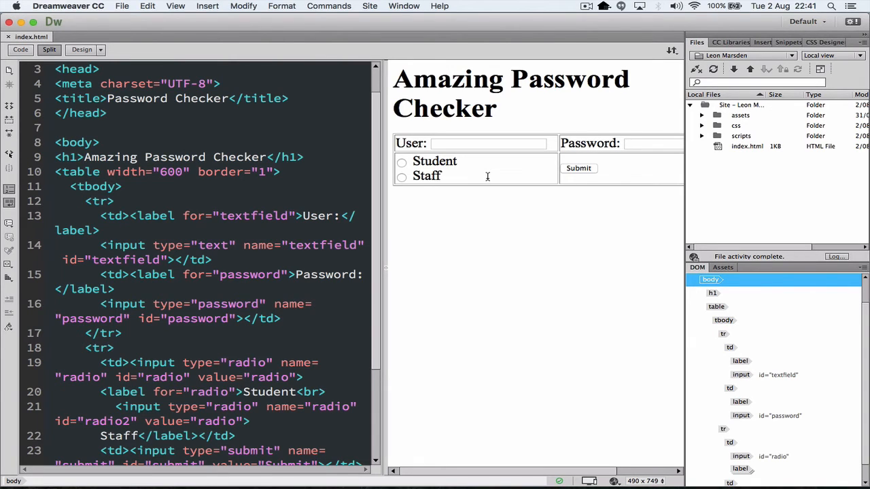
left_click(21, 49)
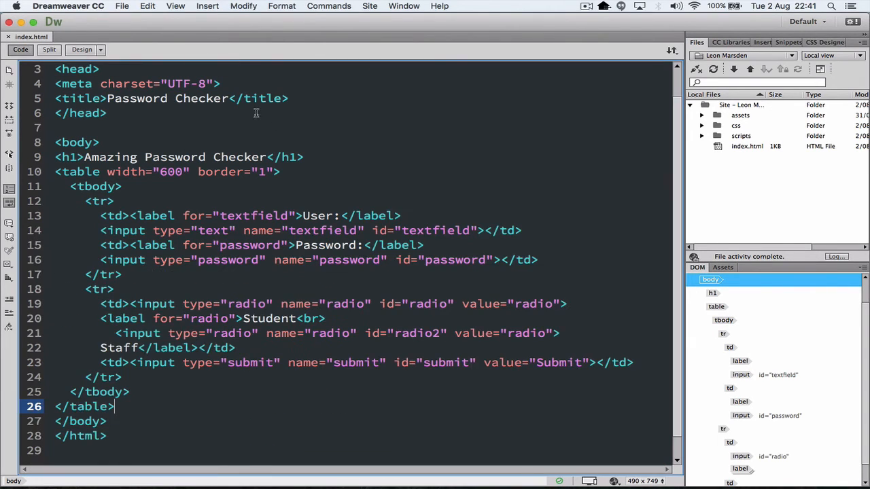
mouse_move(269, 212)
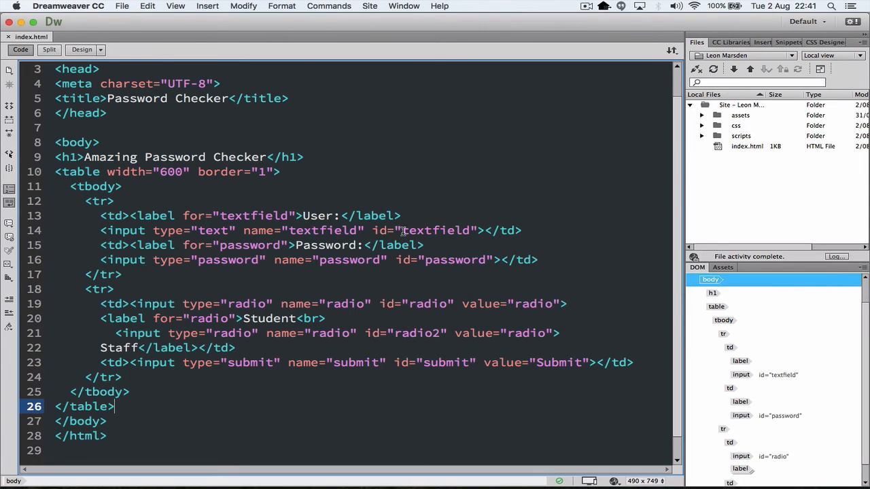
- Rename the user text field's id to txtUser and the password field's id to txtPW
double_click(435, 231)
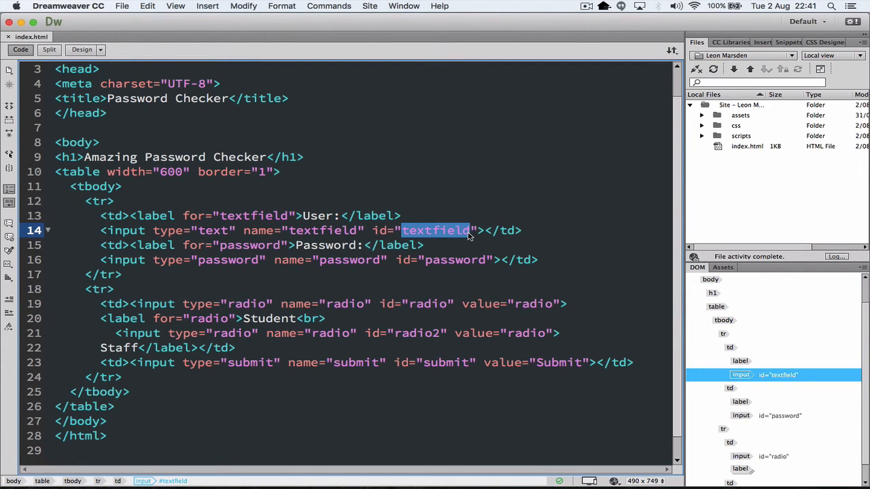
type("txtUser")
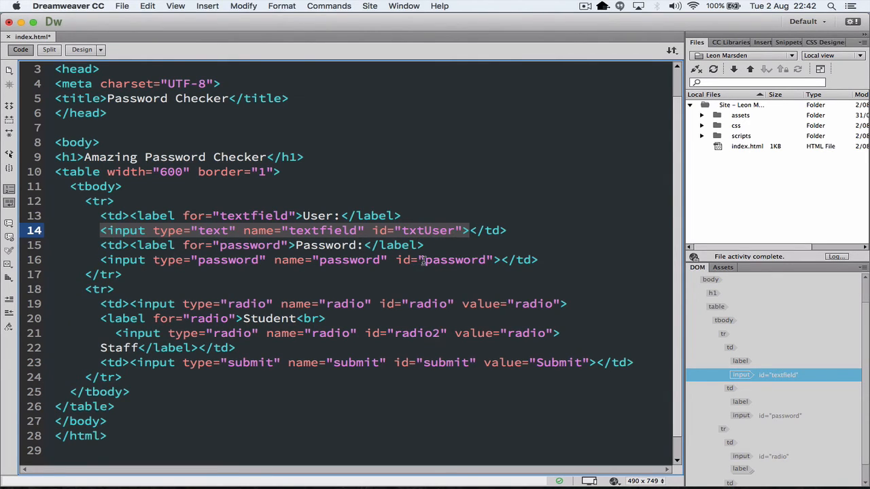
double_click(454, 260)
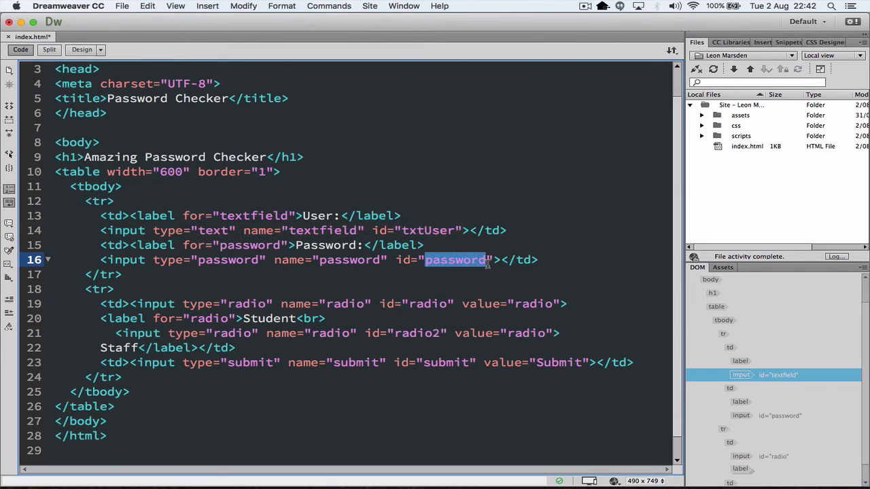
type("txt")
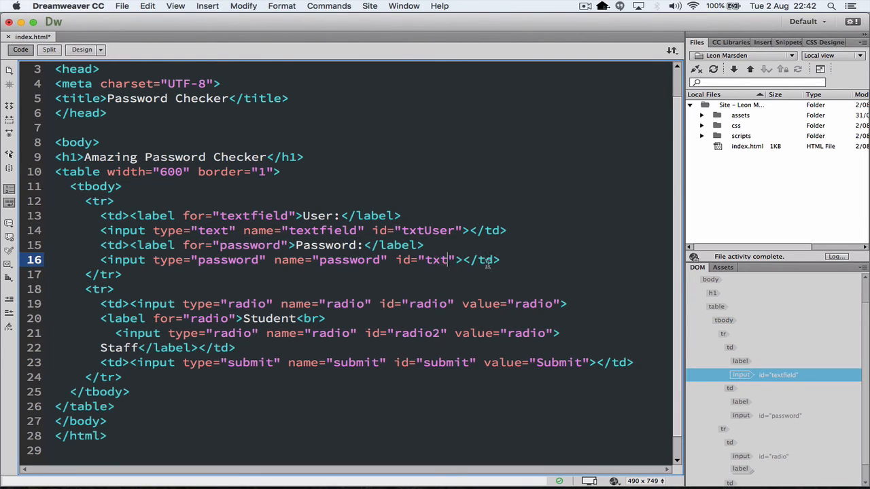
type("P")
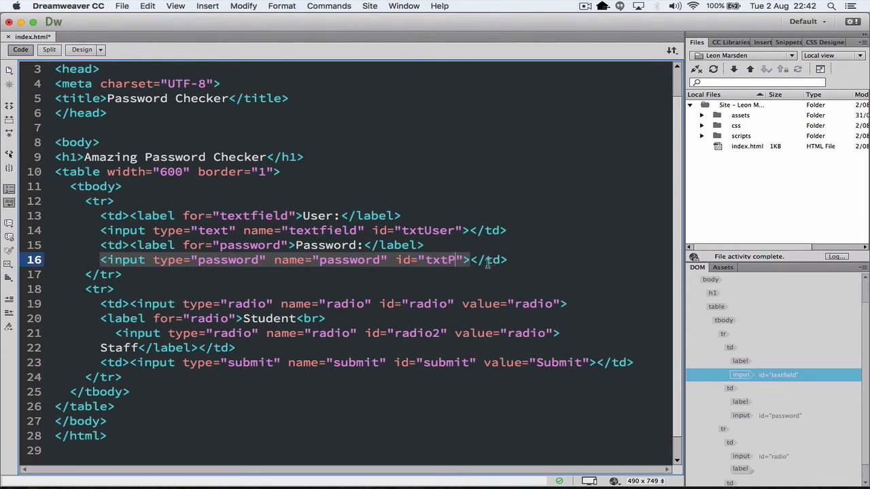
- Finish the txtPW id and check the rendered layout in Design view before returning to code
type("W")
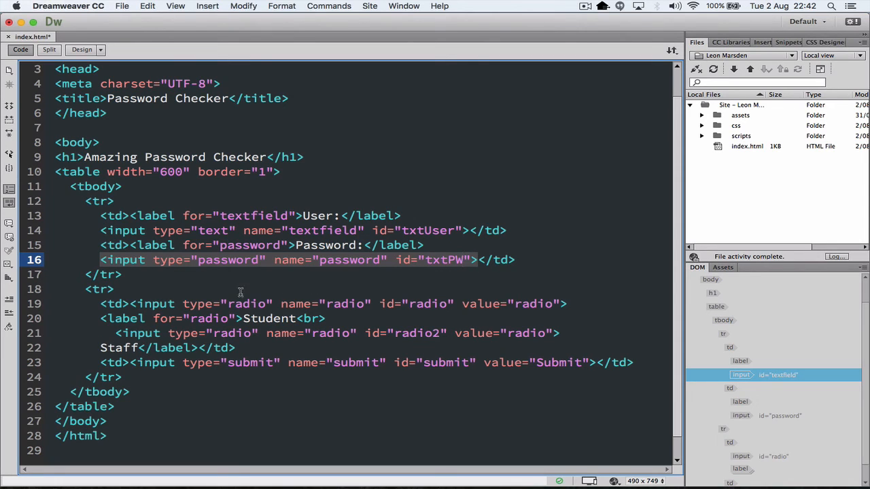
scroll("up", 3)
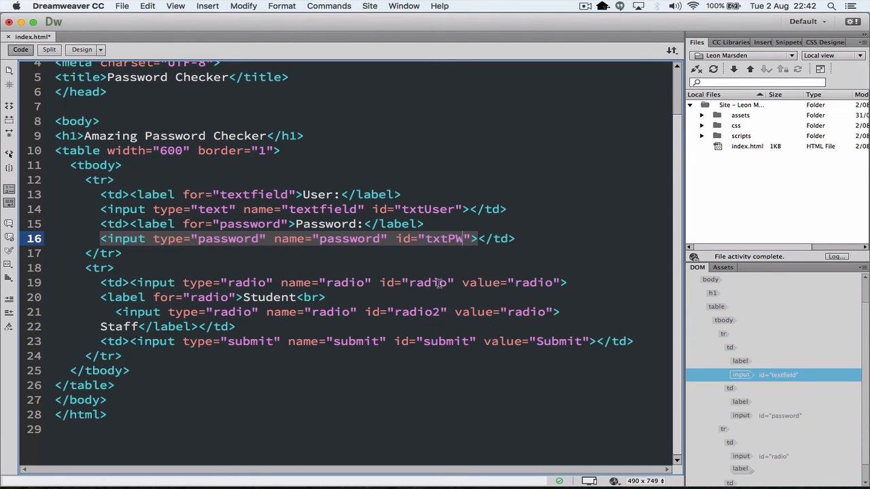
left_click(82, 49)
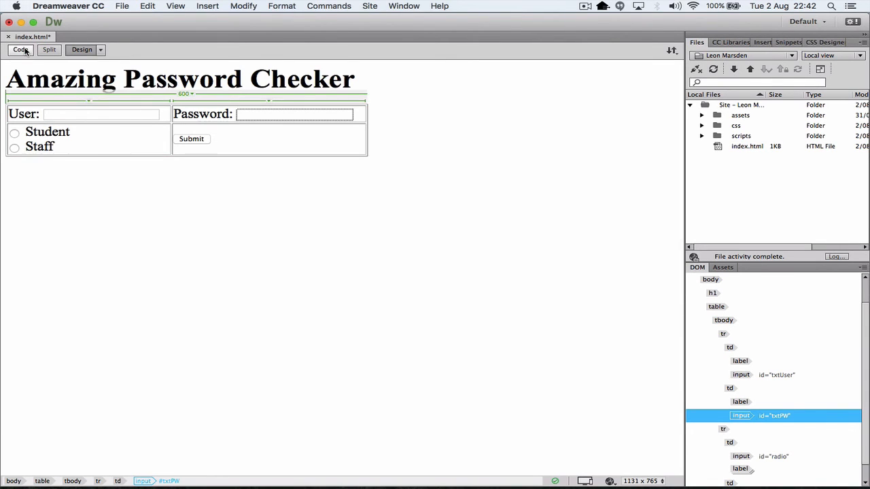
left_click(19, 49)
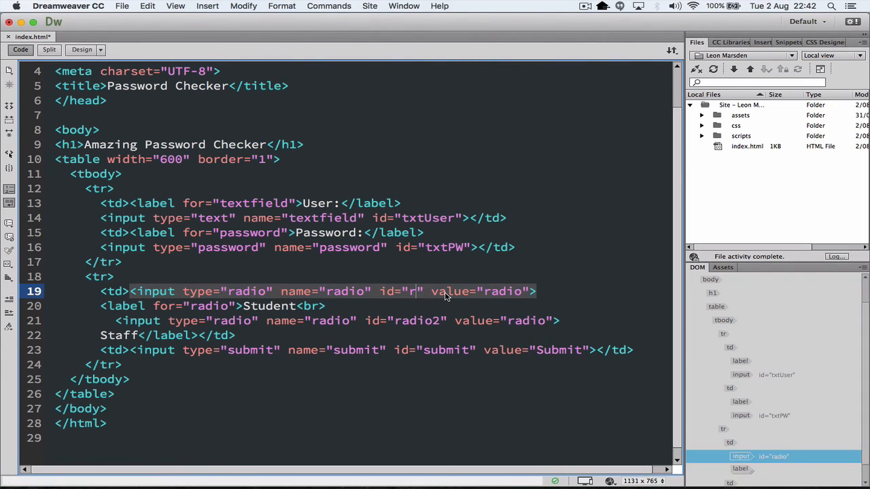
- Rename the two radio buttons' ids to rStudent and rStaff
type("Student")
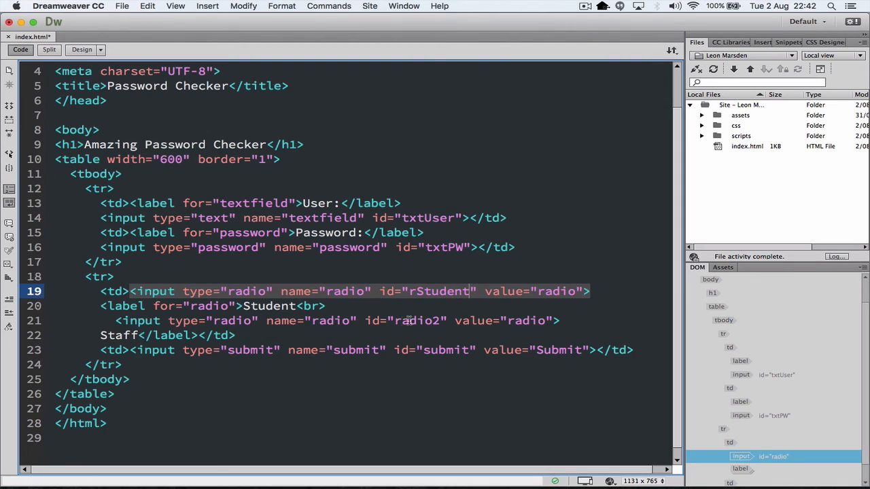
double_click(415, 321)
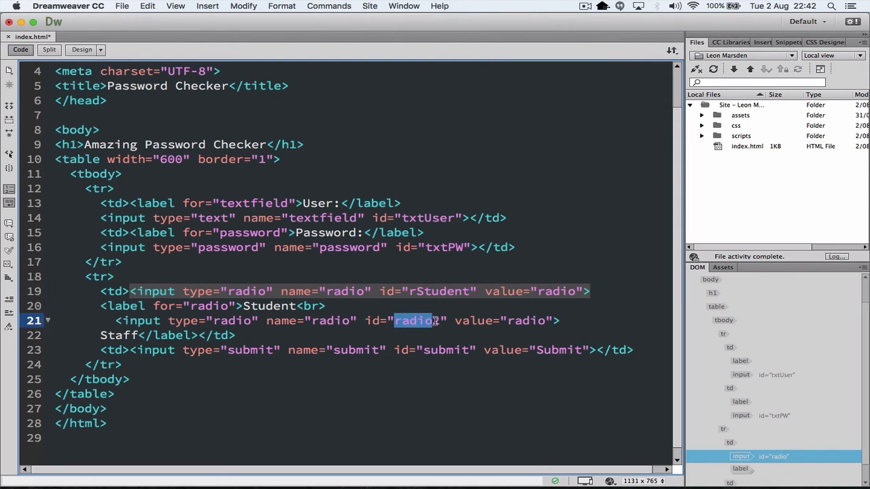
type("r")
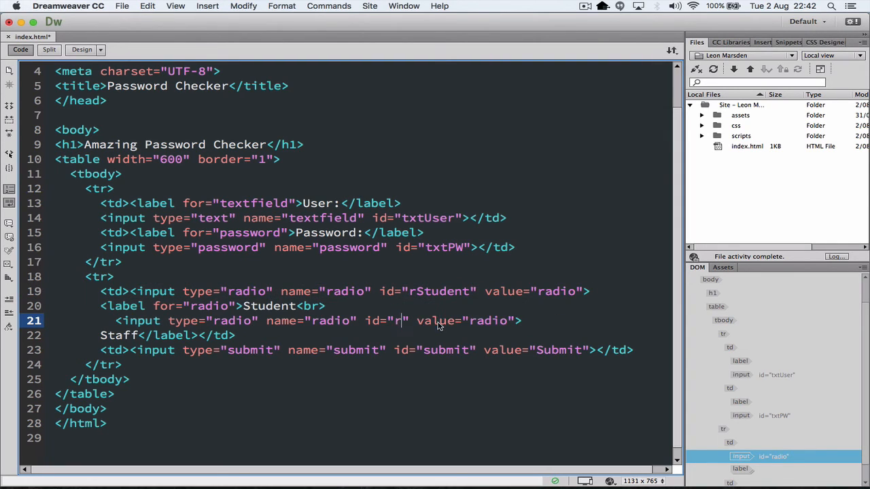
type("Staff")
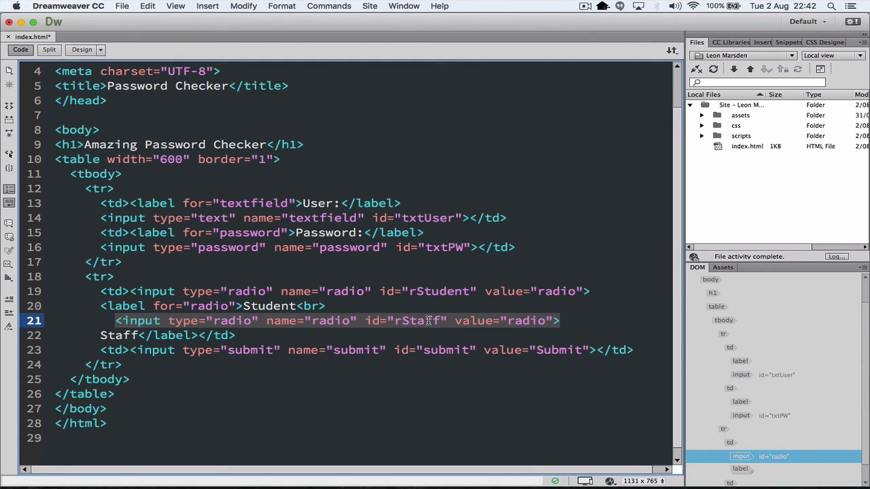
- Rename the submit button's id to btnSubmit
left_click(427, 351)
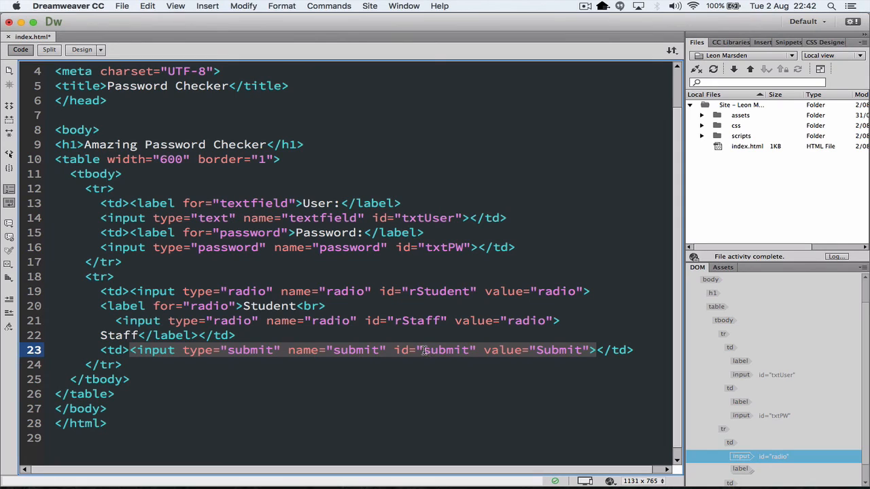
double_click(446, 351)
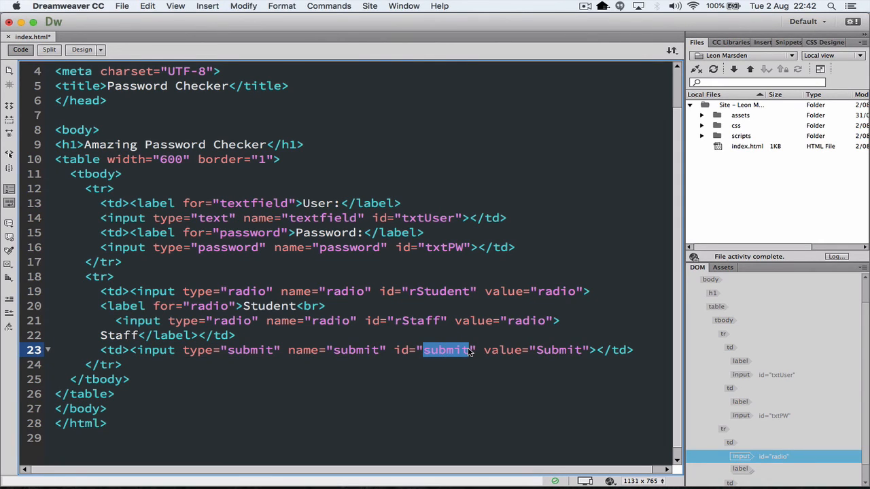
type("bt")
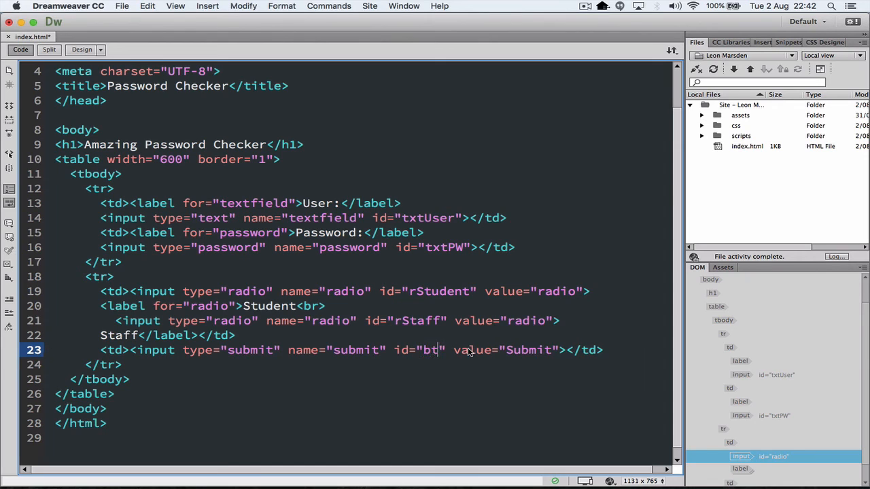
type("n")
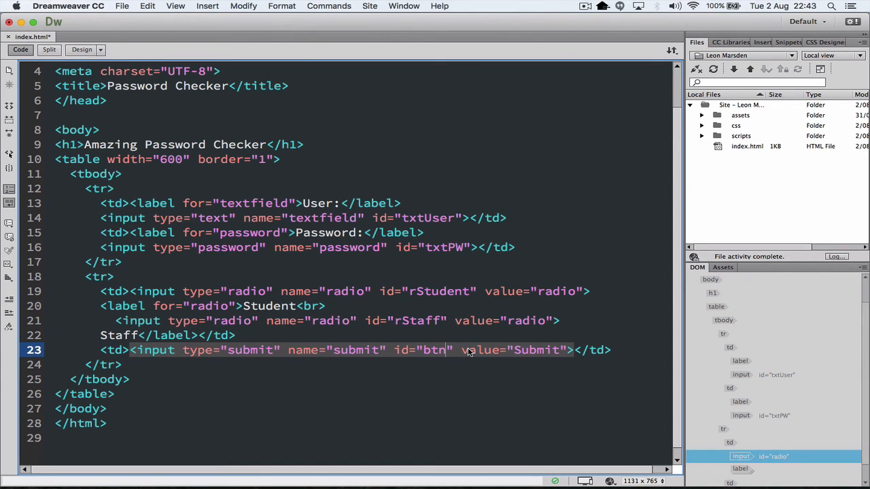
type("S")
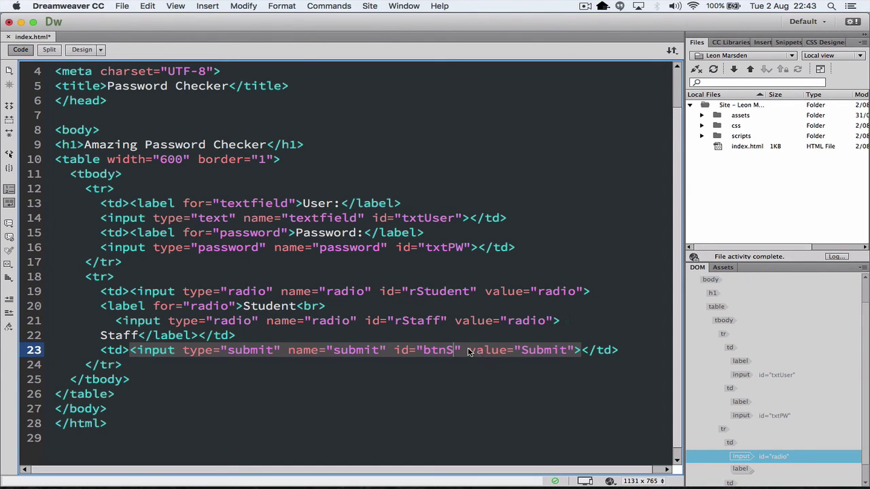
type("ubmit")
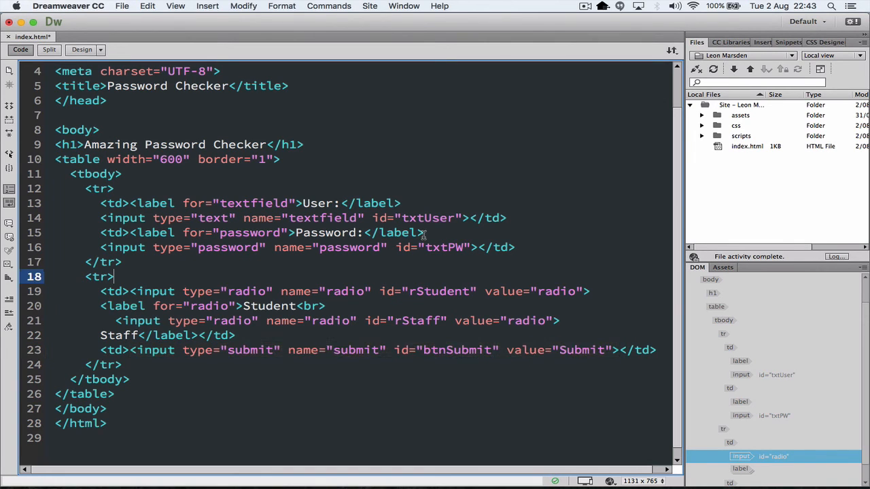
- Check the rendered page in Design view after renaming, then return to the code
left_click(82, 49)
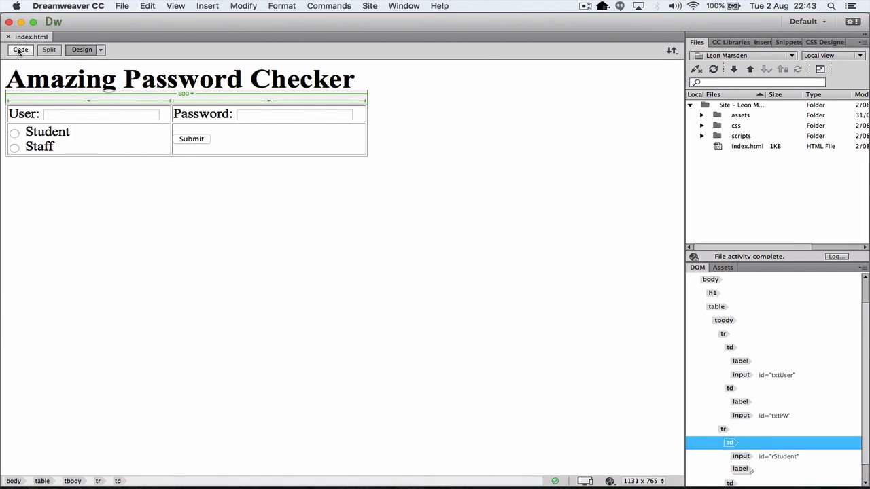
left_click(19, 49)
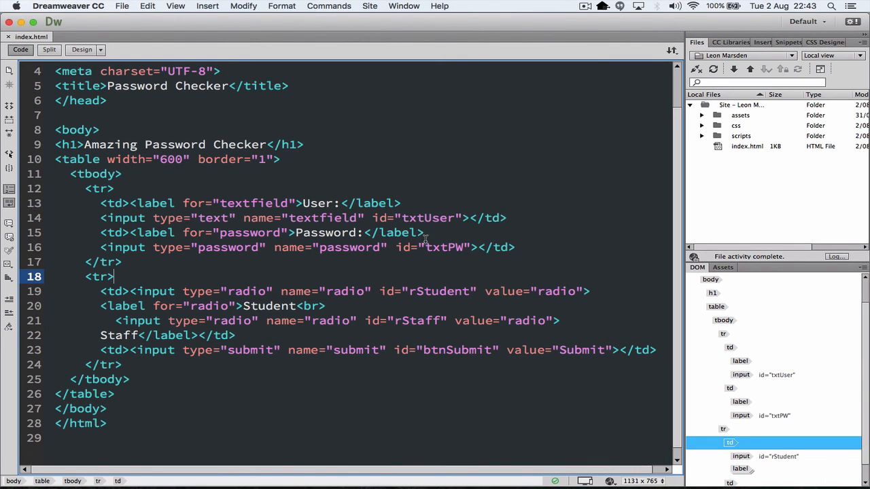
mouse_move(443, 296)
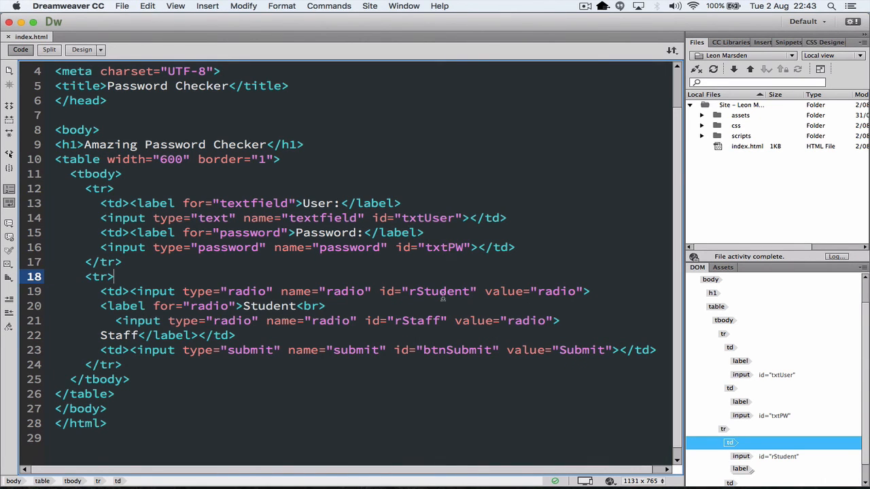